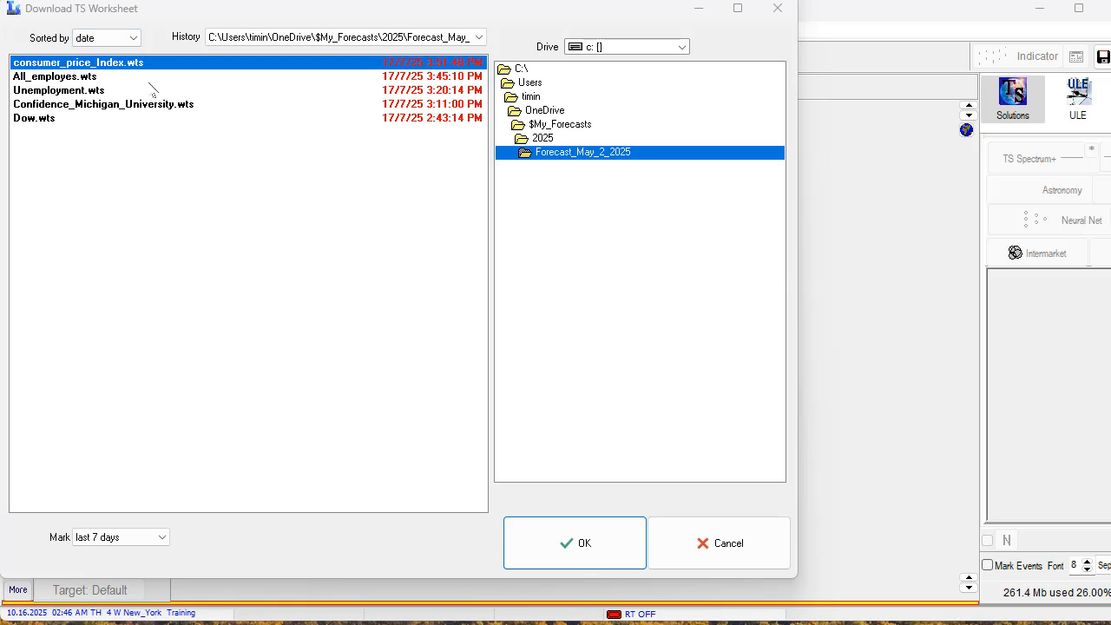
pyautogui.moveTo(137, 73)
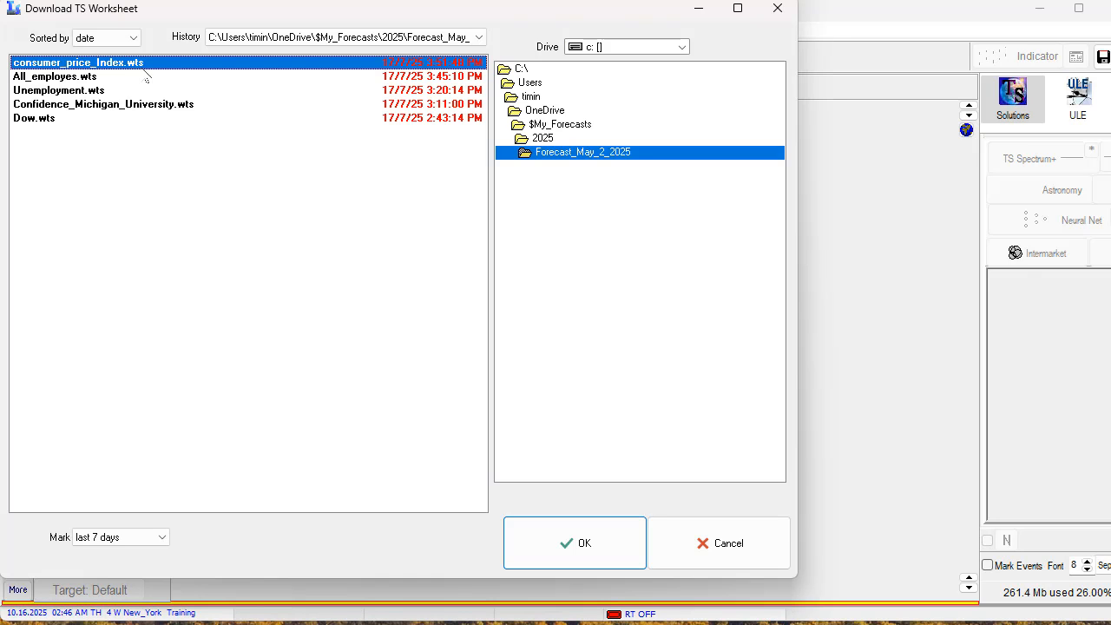
# Step: Load consumer_price_Index.wts to show its monthly chart and projection curves
pyautogui.click(574, 543)
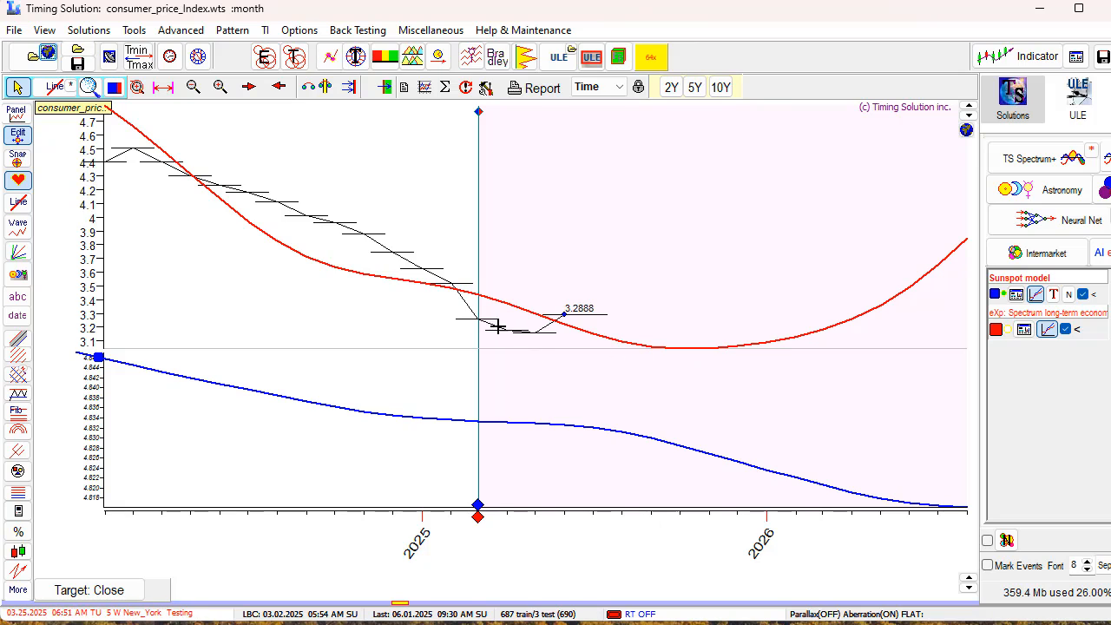
pyautogui.moveTo(568, 339)
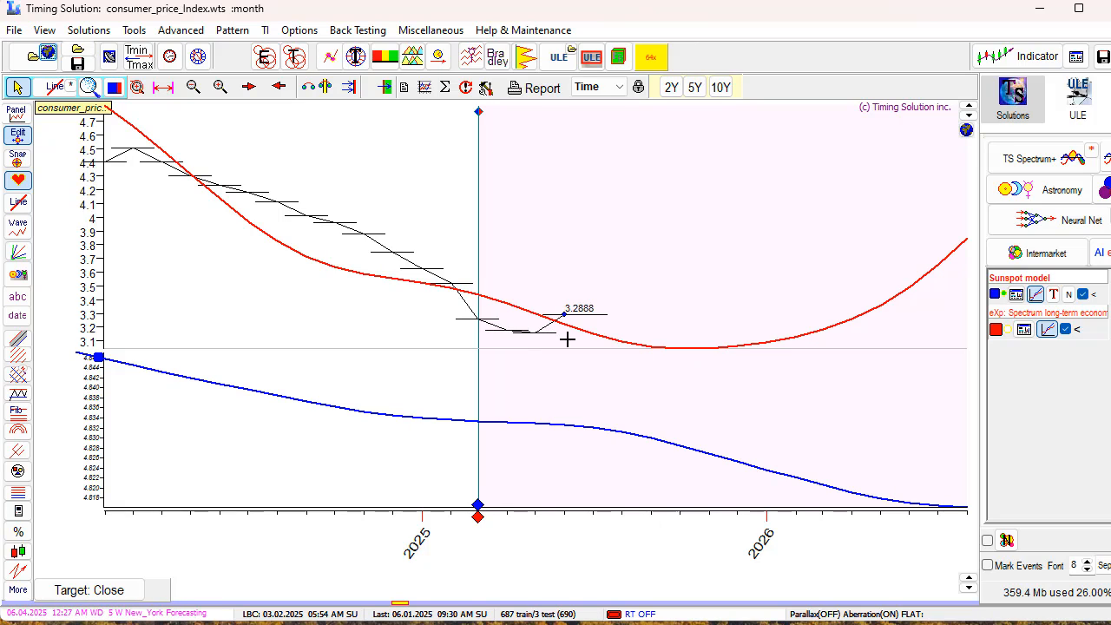
pyautogui.moveTo(613, 343)
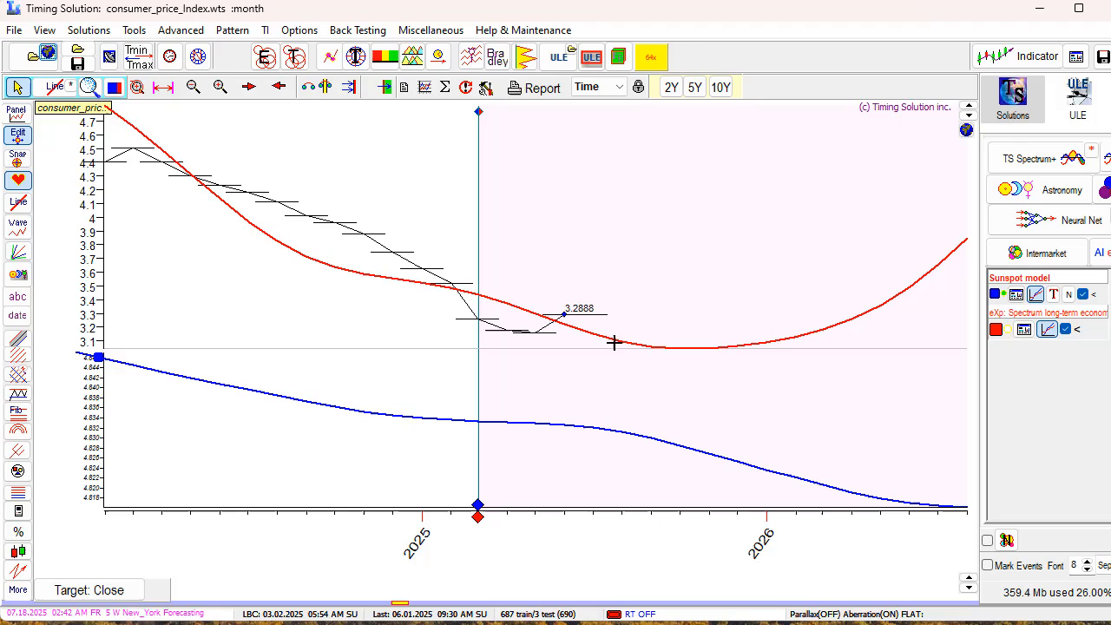
pyautogui.moveTo(687, 355)
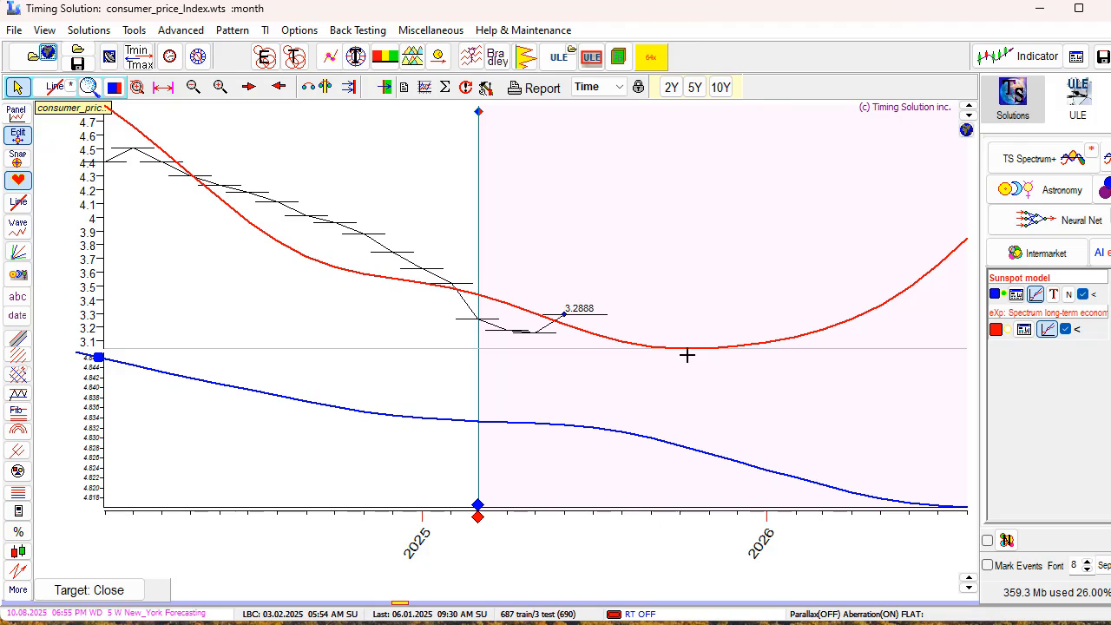
pyautogui.moveTo(545, 313)
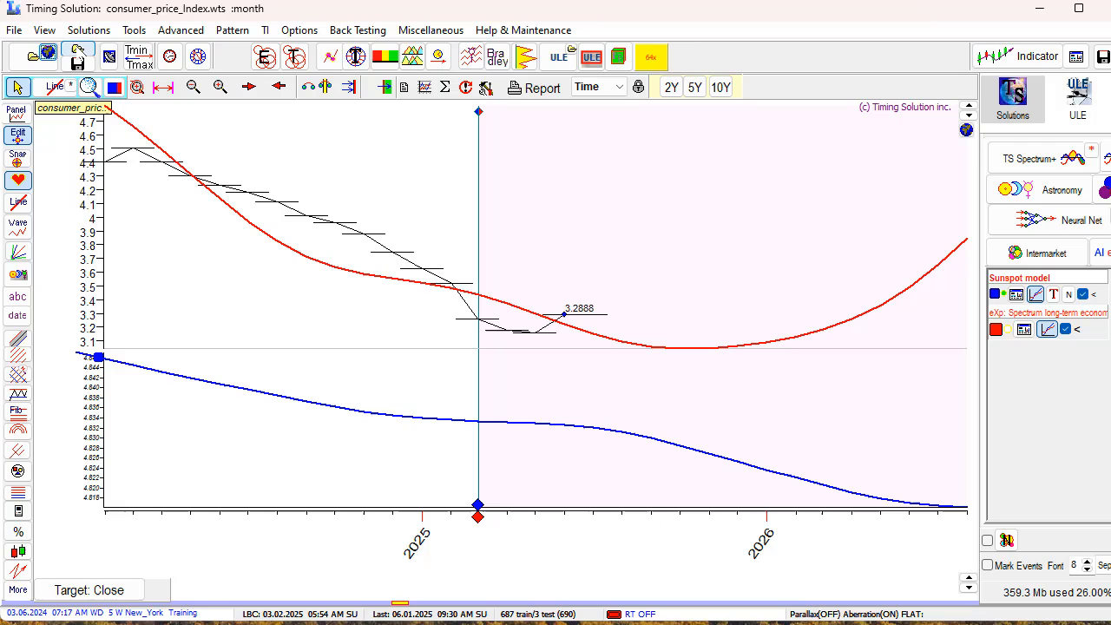
pyautogui.moveTo(77, 57)
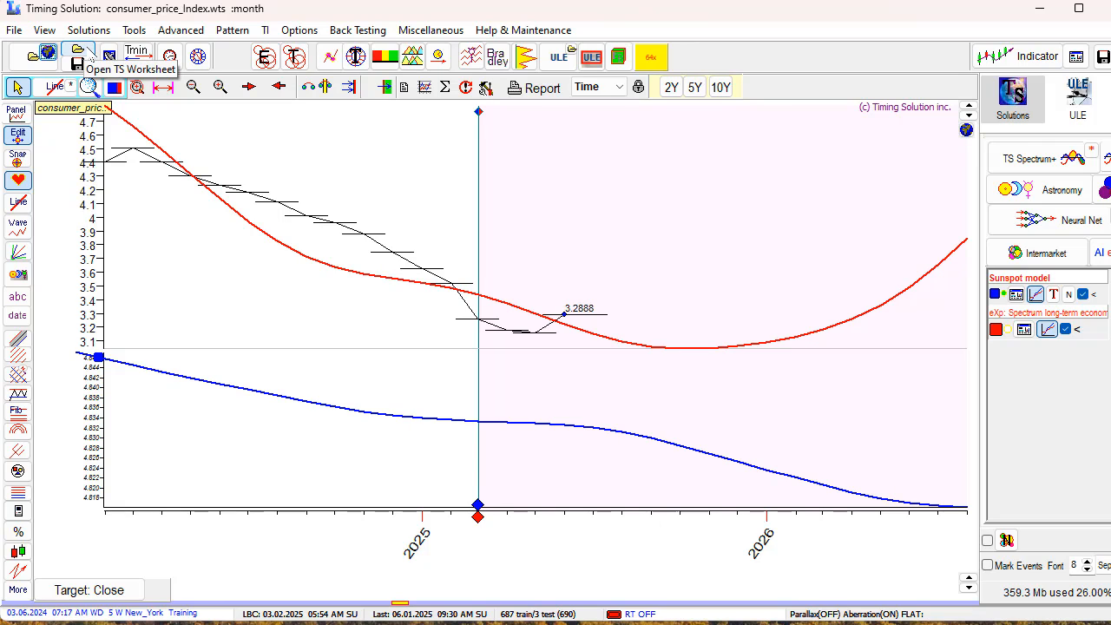
pyautogui.moveTo(139, 60)
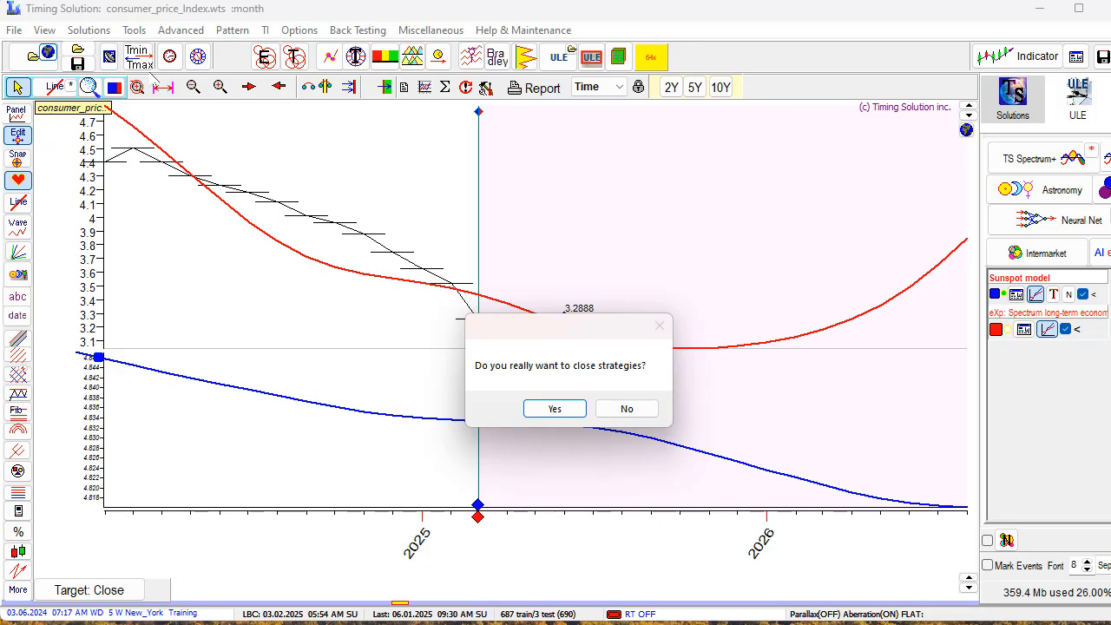
pyautogui.moveTo(525, 432)
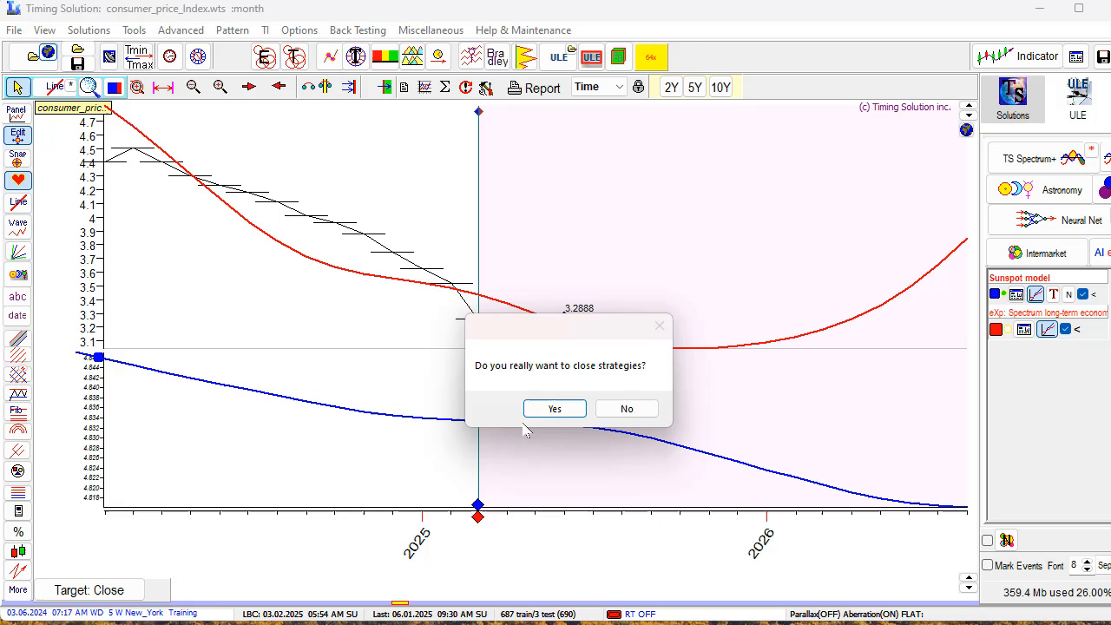
# Step: Confirm closing the current strategies and select Dow.wts from the worksheet list
pyautogui.click(554, 408)
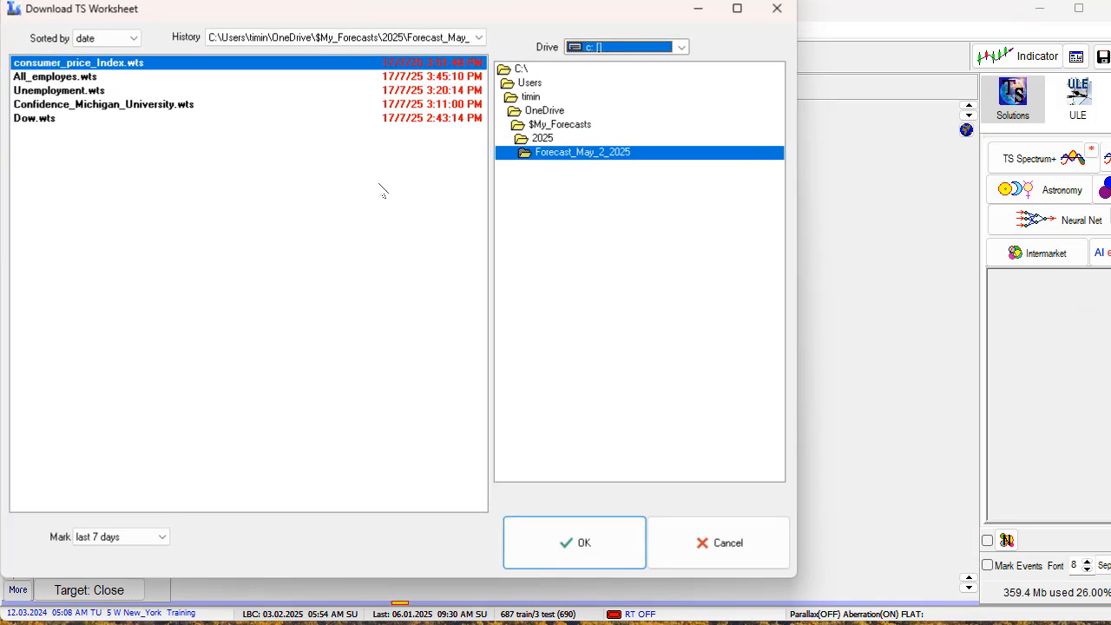
pyautogui.click(34, 118)
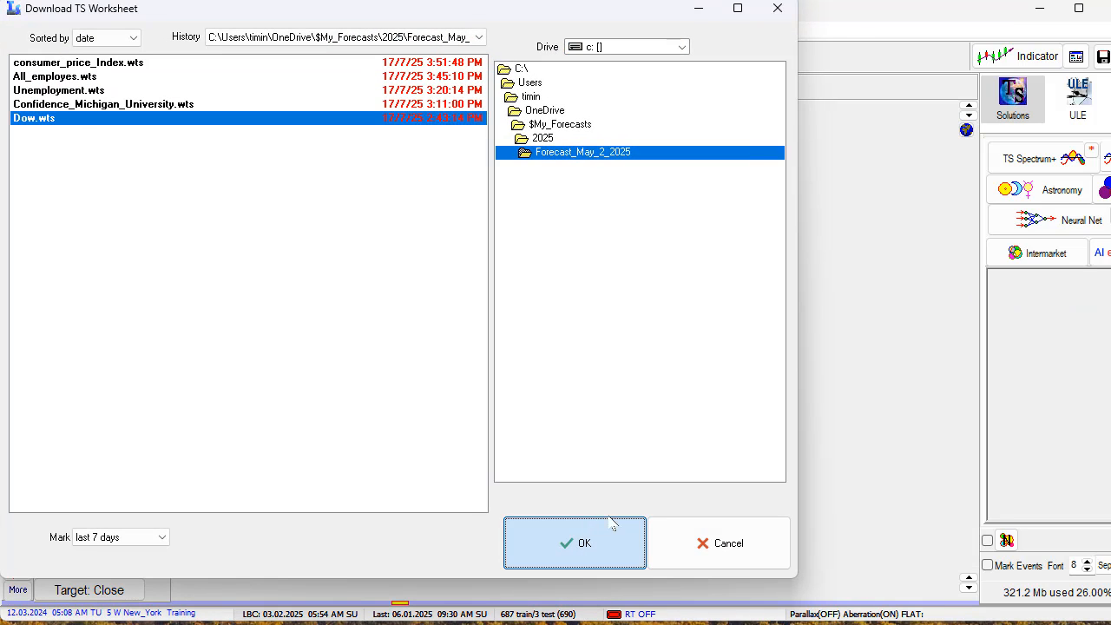
# Step: Load Dow.wts to display the weekly Dow chart with its long-term cycle projection
pyautogui.click(575, 542)
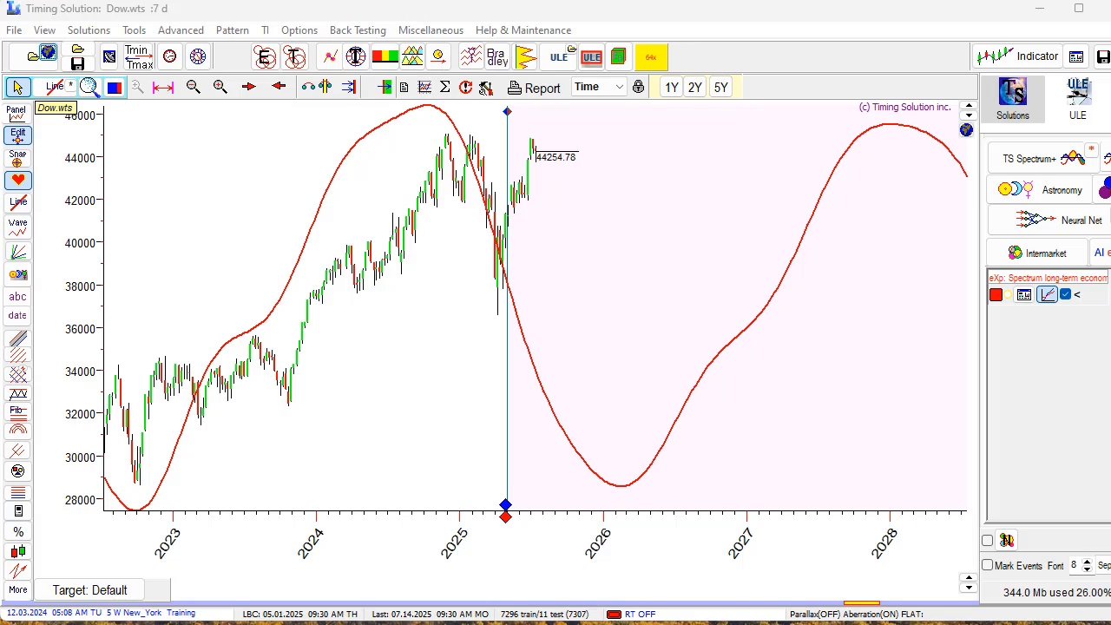
pyautogui.moveTo(778, 265)
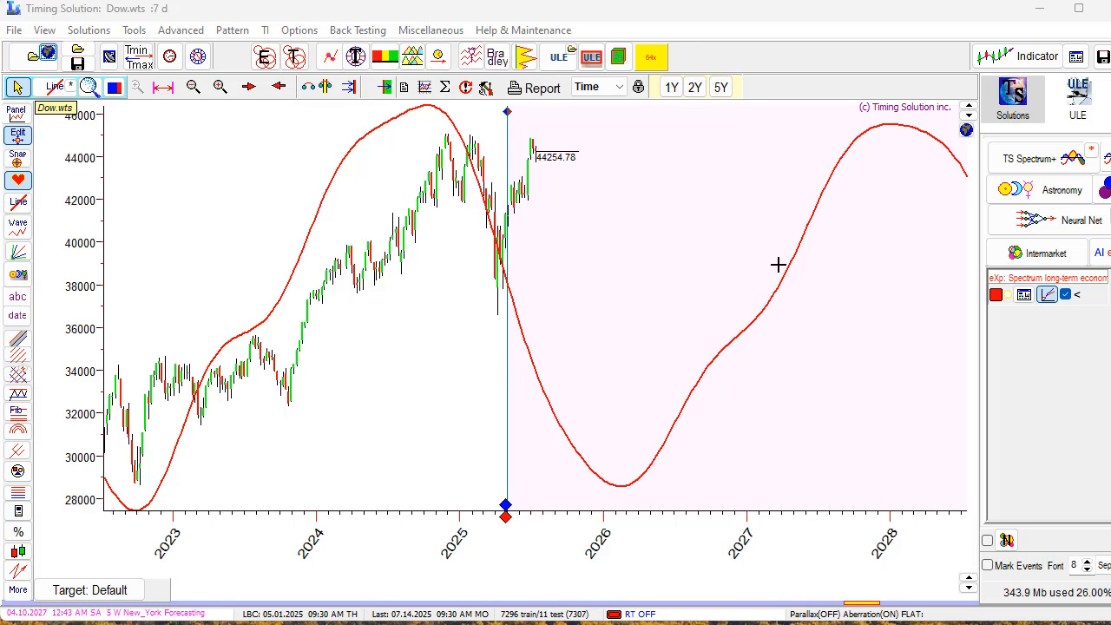
pyautogui.moveTo(833, 250)
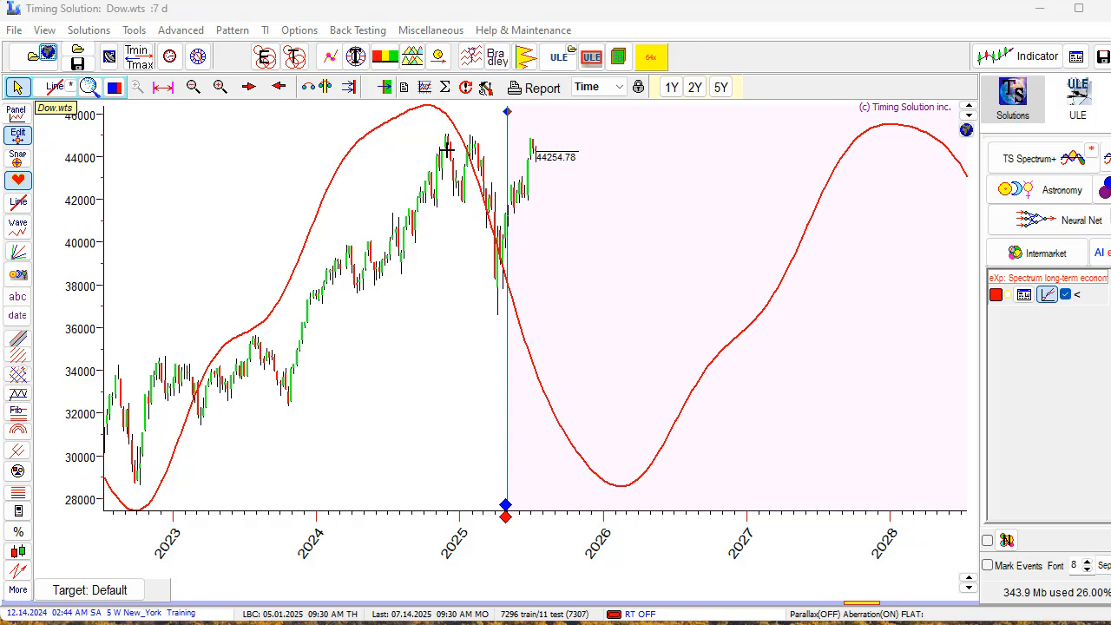
pyautogui.moveTo(506, 352)
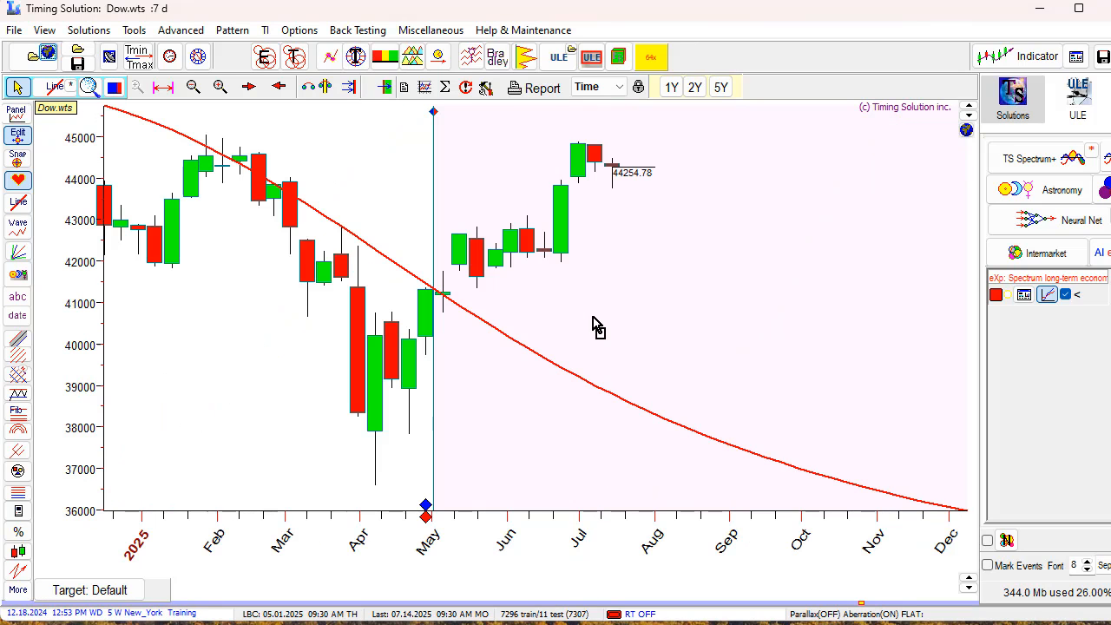
pyautogui.moveTo(423, 412)
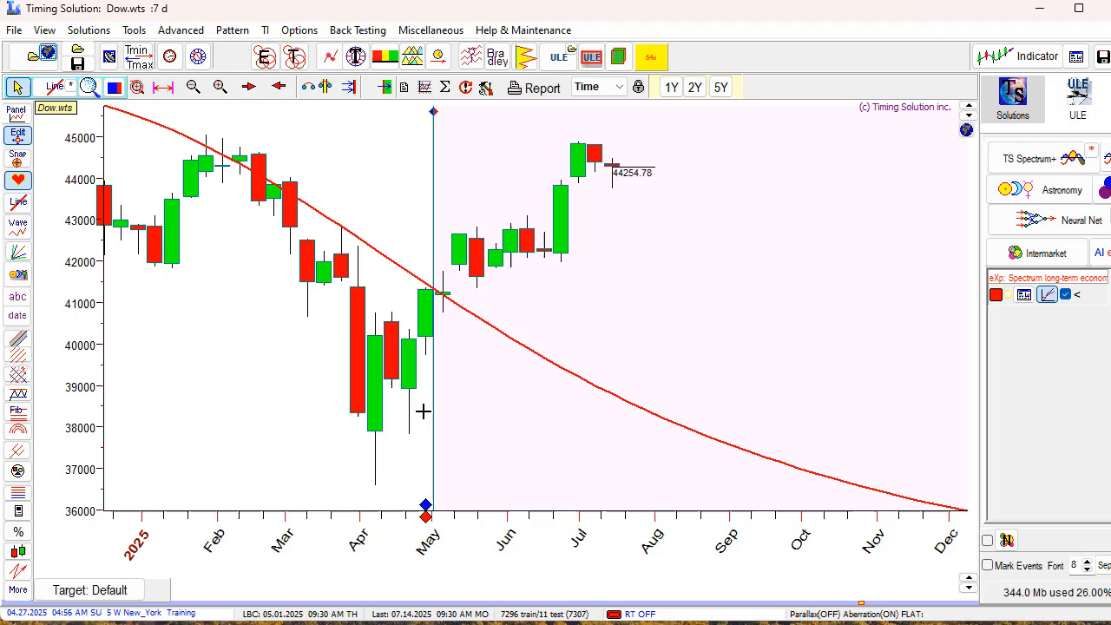
pyautogui.moveTo(616, 347)
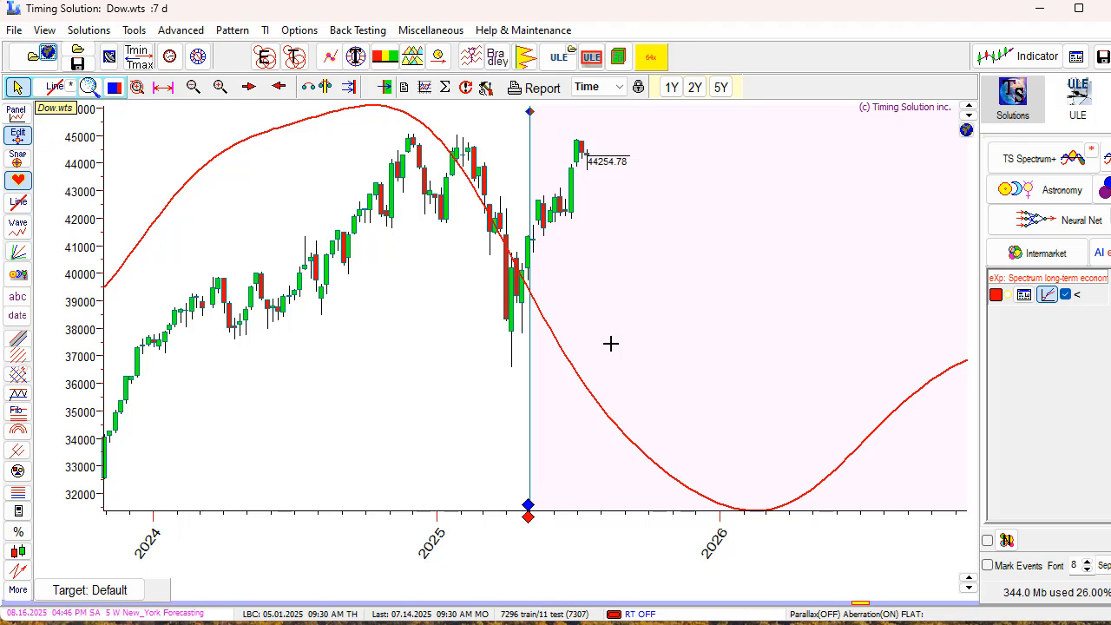
pyautogui.moveTo(618, 294)
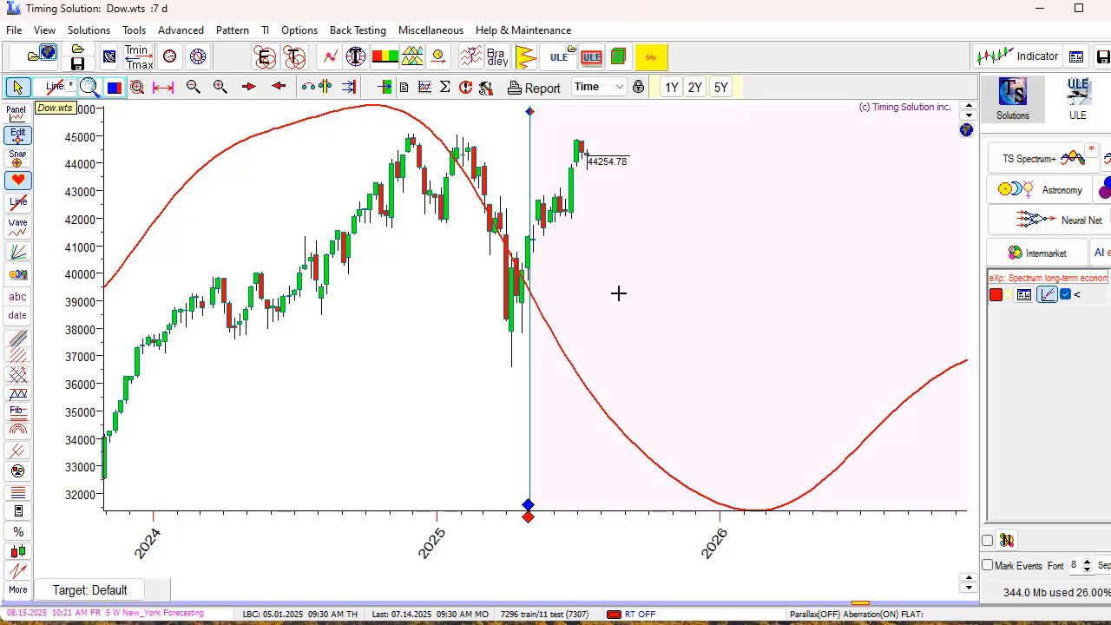
pyautogui.moveTo(725, 255)
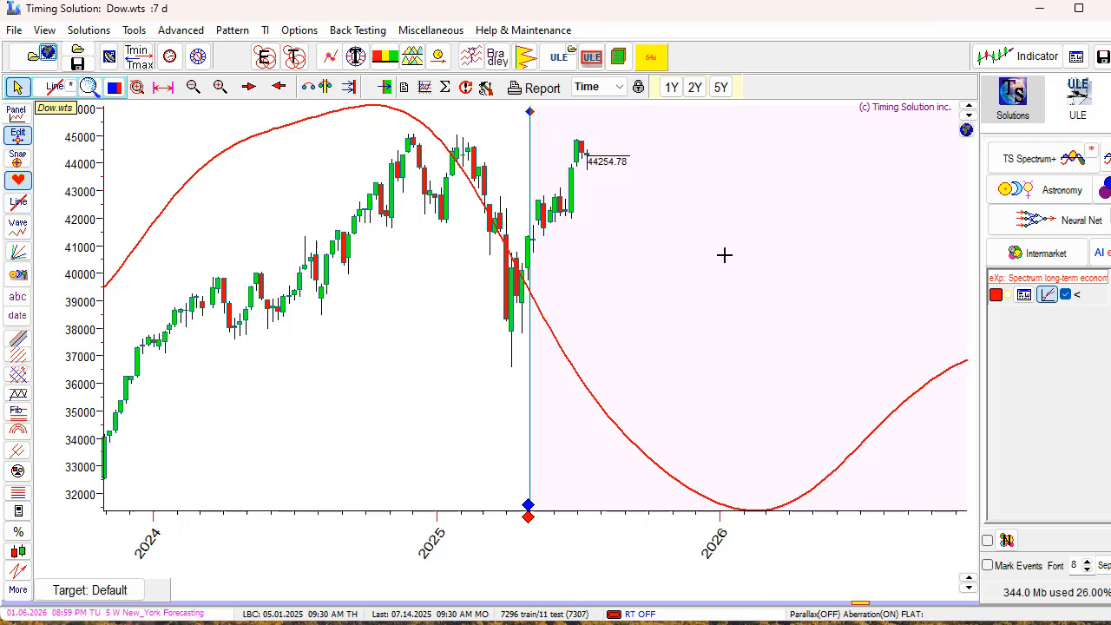
pyautogui.moveTo(685, 202)
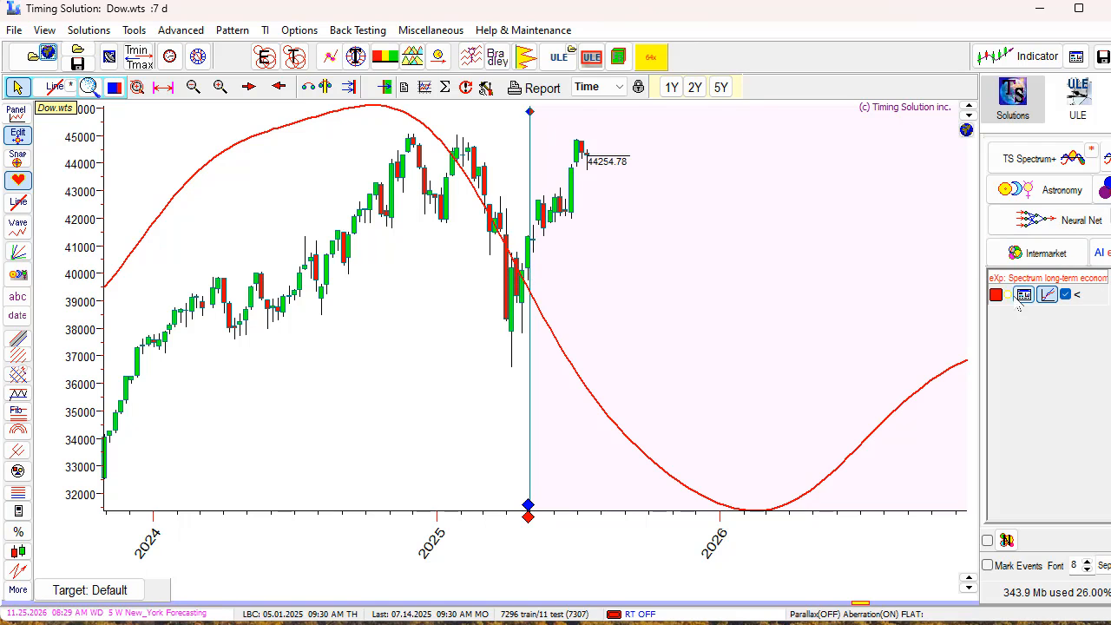
pyautogui.moveTo(1024, 295)
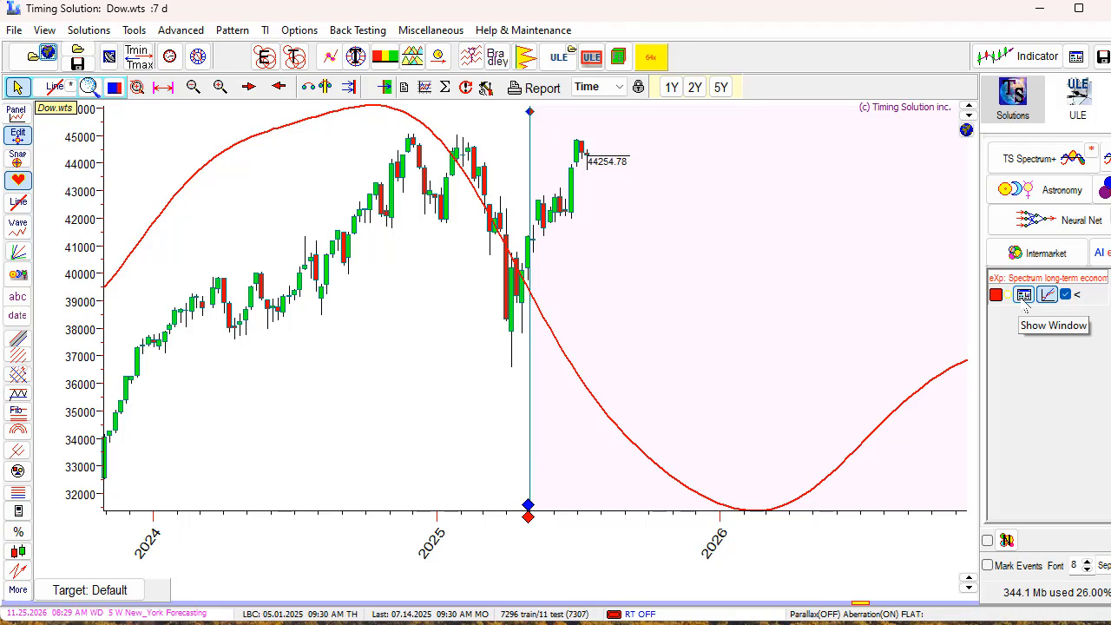
# Step: In the Cycles Box, preview the 7.06-year and 23.38-year projections, then clear the cycle ticks
pyautogui.click(1053, 324)
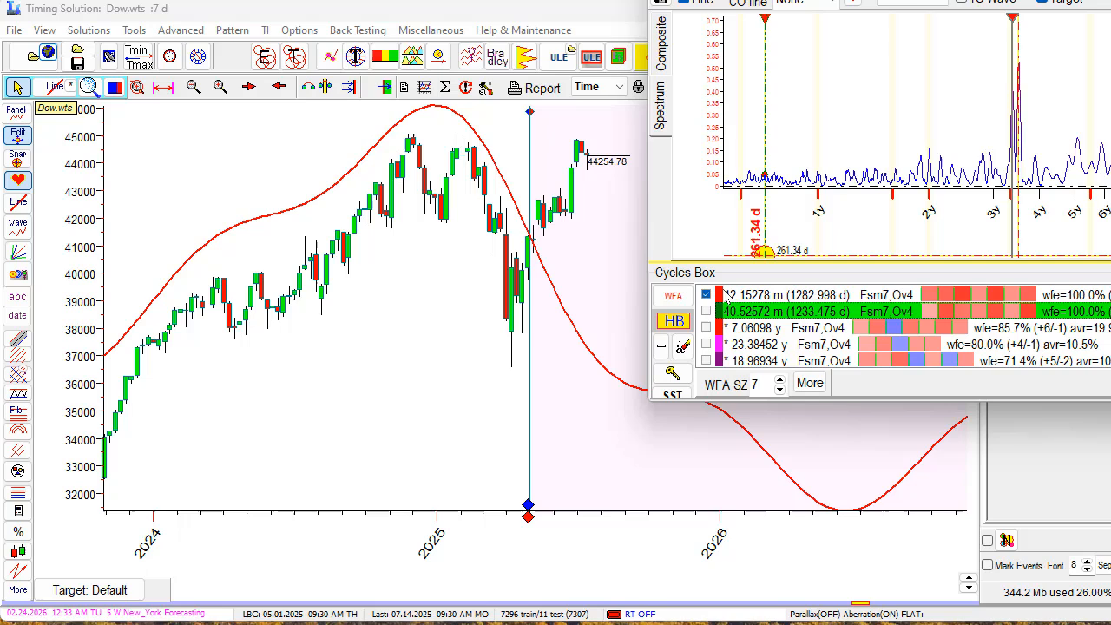
pyautogui.click(707, 327)
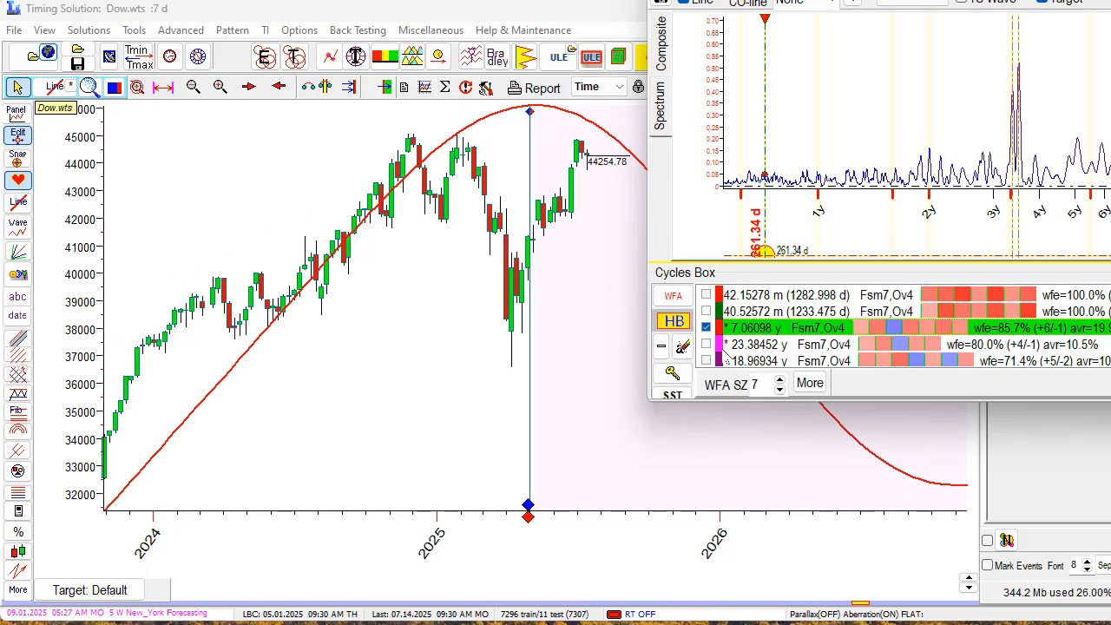
pyautogui.click(705, 344)
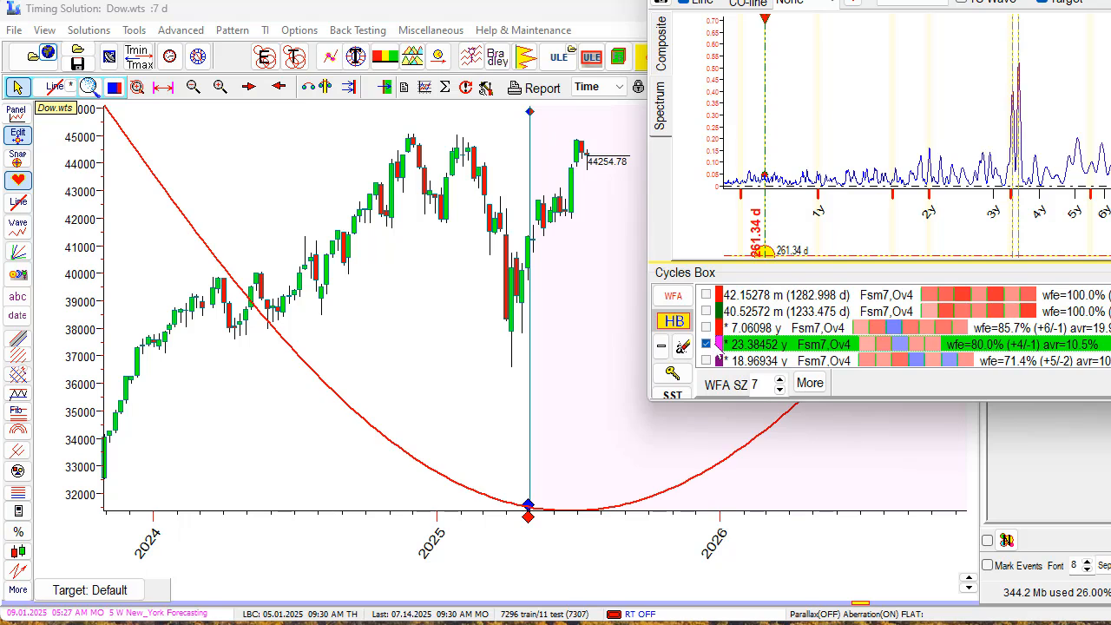
pyautogui.click(707, 365)
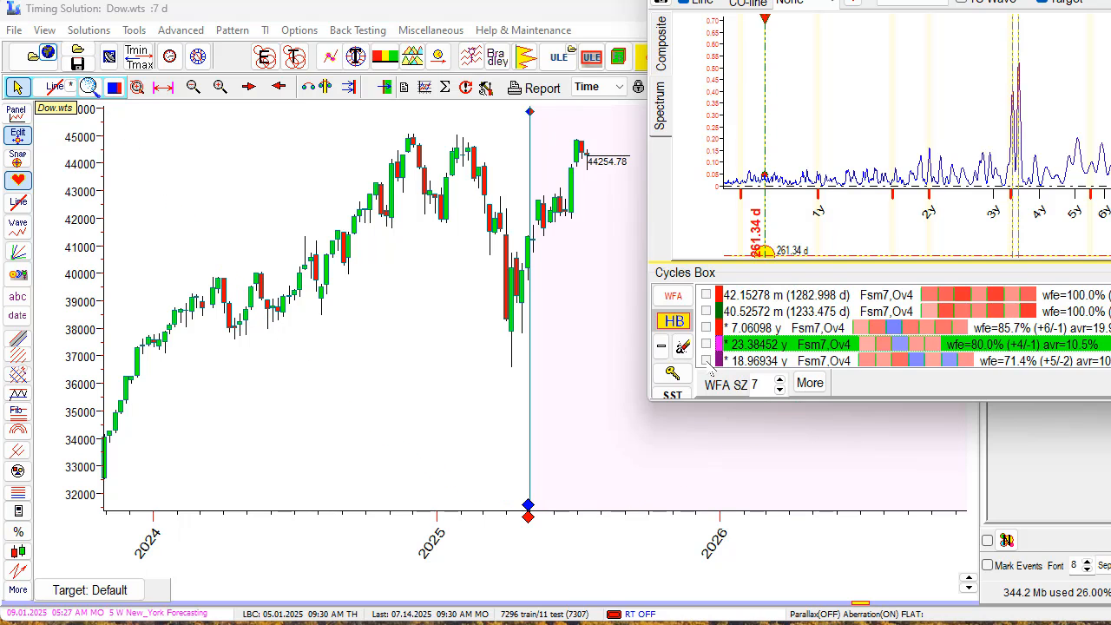
pyautogui.click(707, 295)
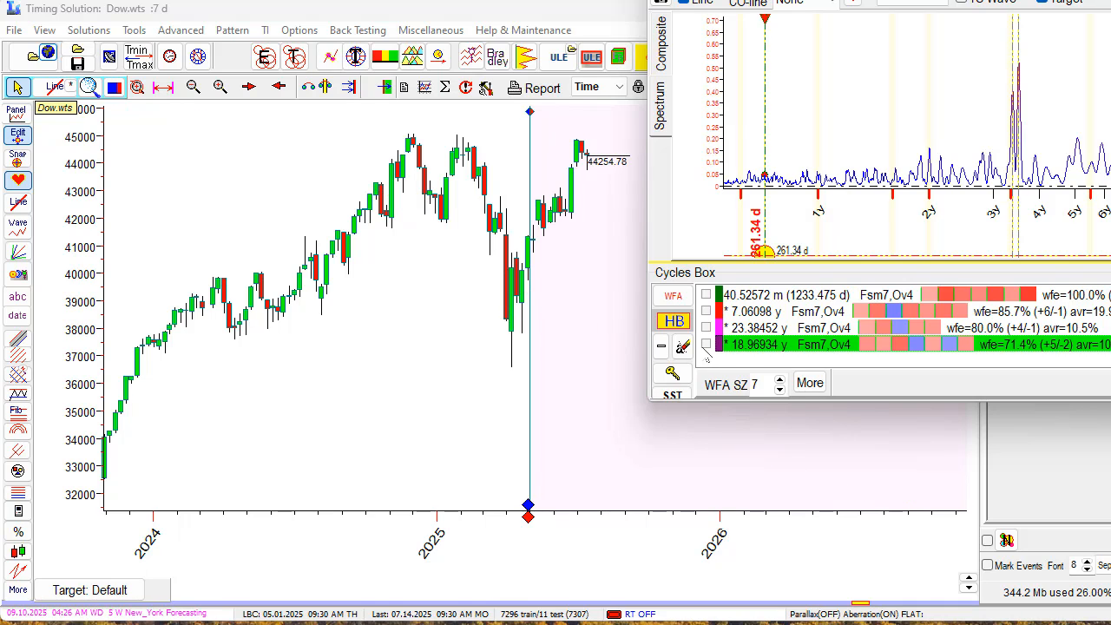
pyautogui.moveTo(714, 340)
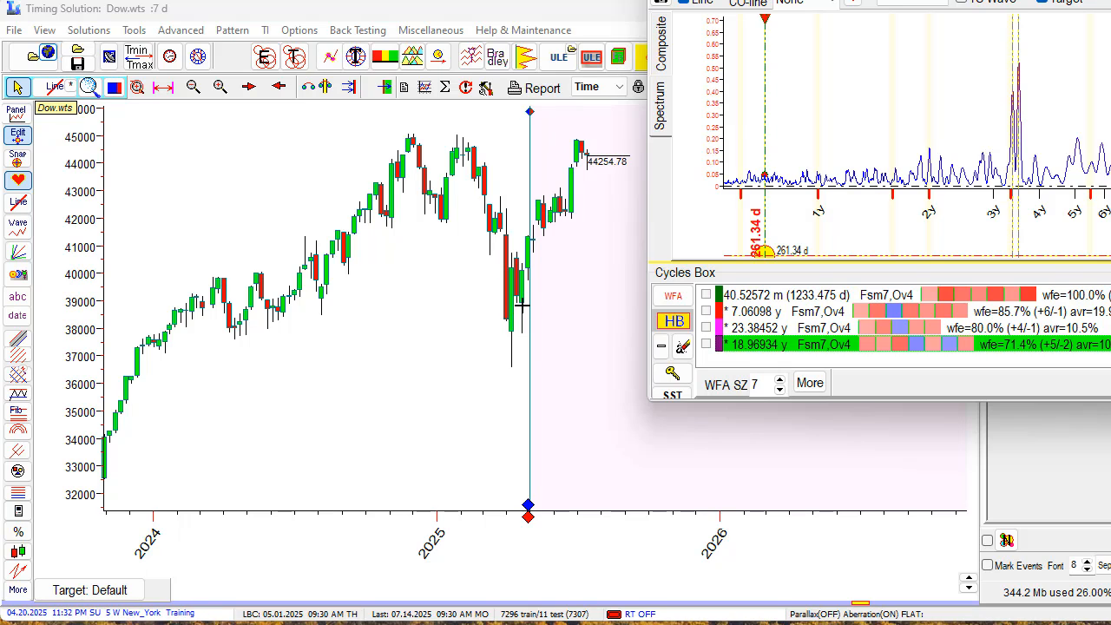
pyautogui.moveTo(624, 203)
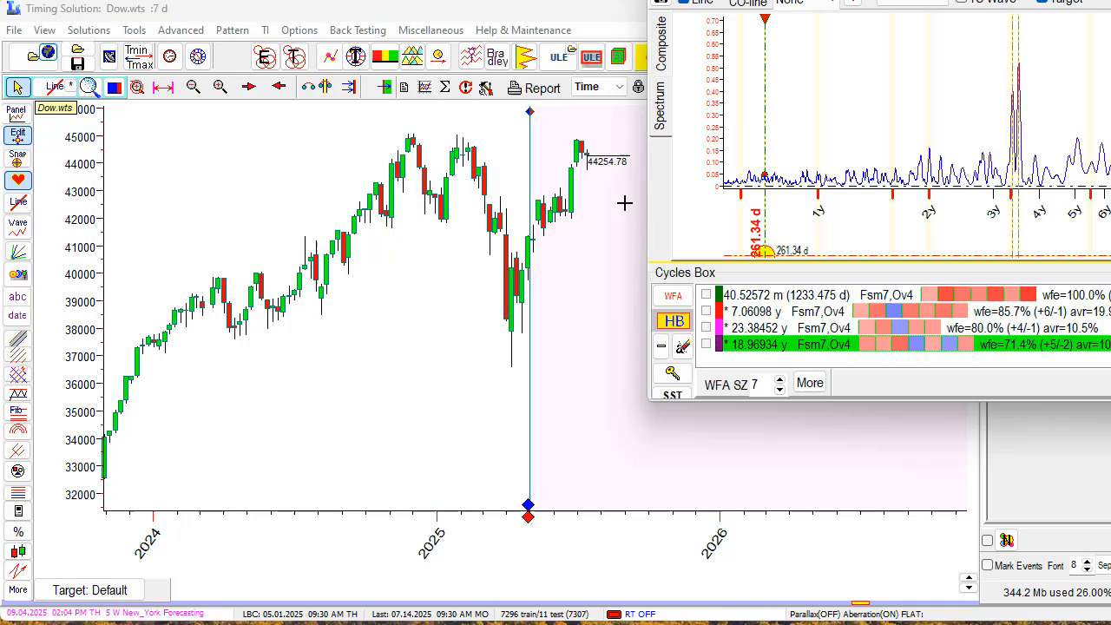
pyautogui.moveTo(624, 215)
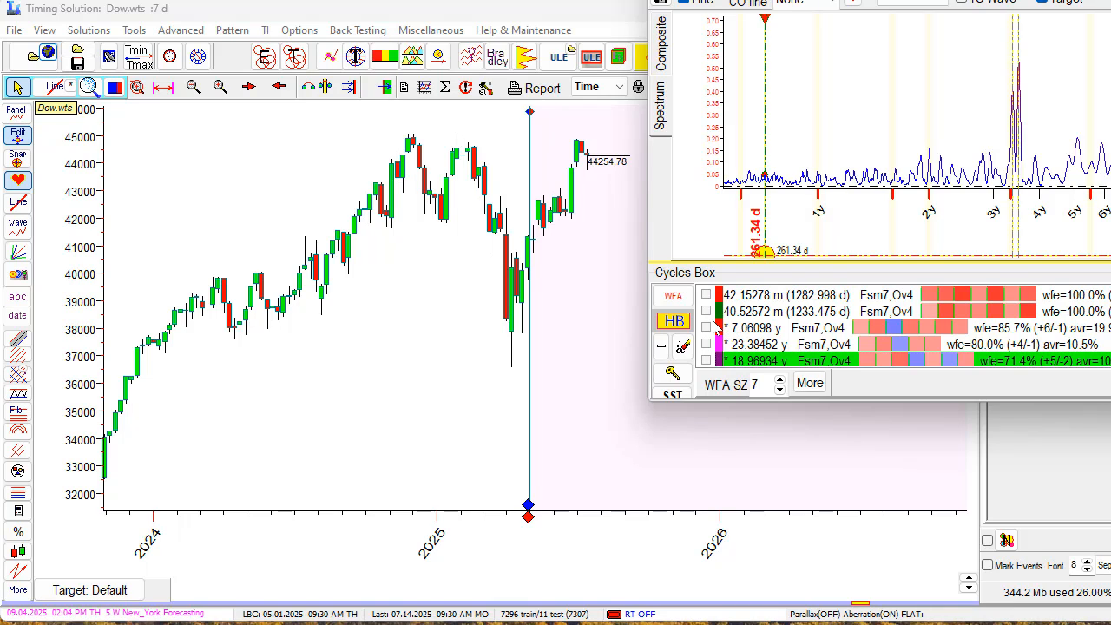
# Step: Tick the 42.15-month cycle so it projects together with the 40.53-month cycle
pyautogui.click(706, 311)
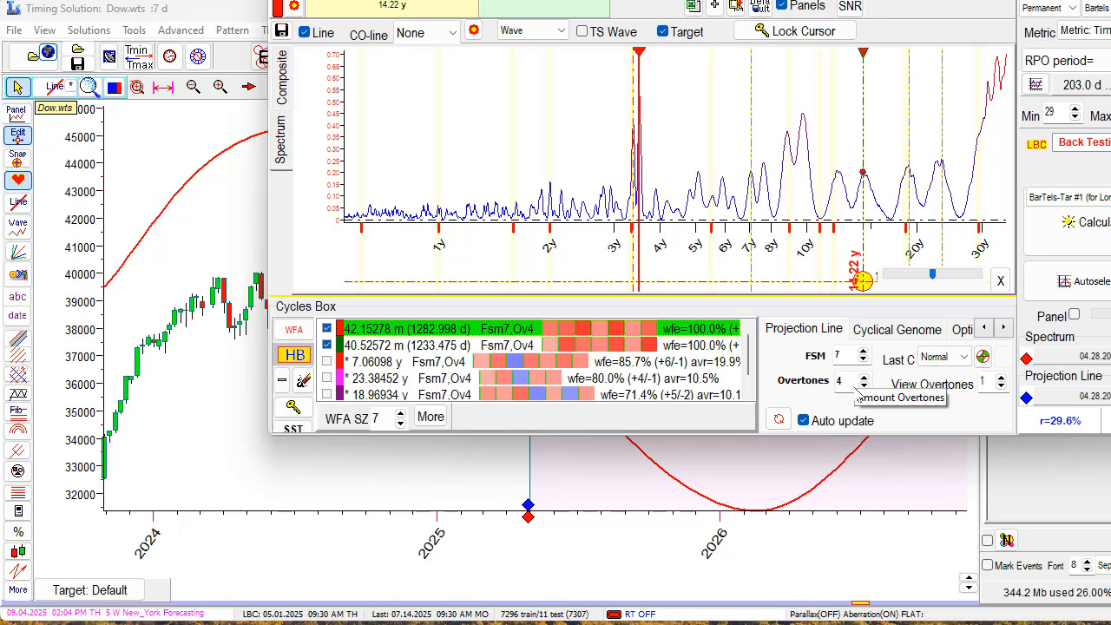
pyautogui.moveTo(818, 140)
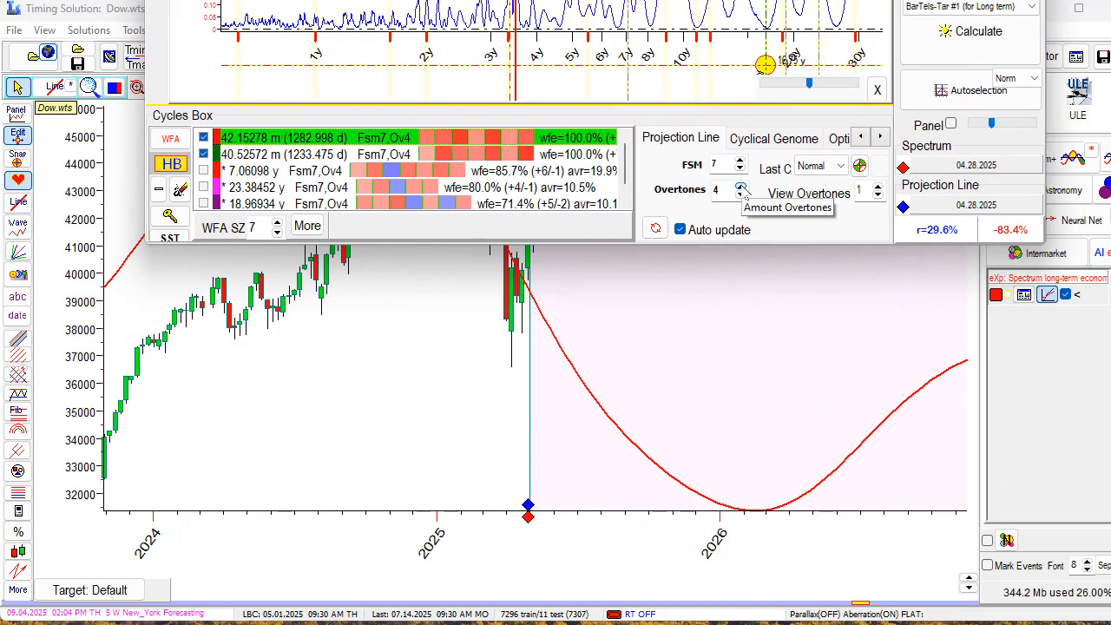
# Step: Step the 40-month cycles' overtone count up from 4 to 10
pyautogui.click(742, 185)
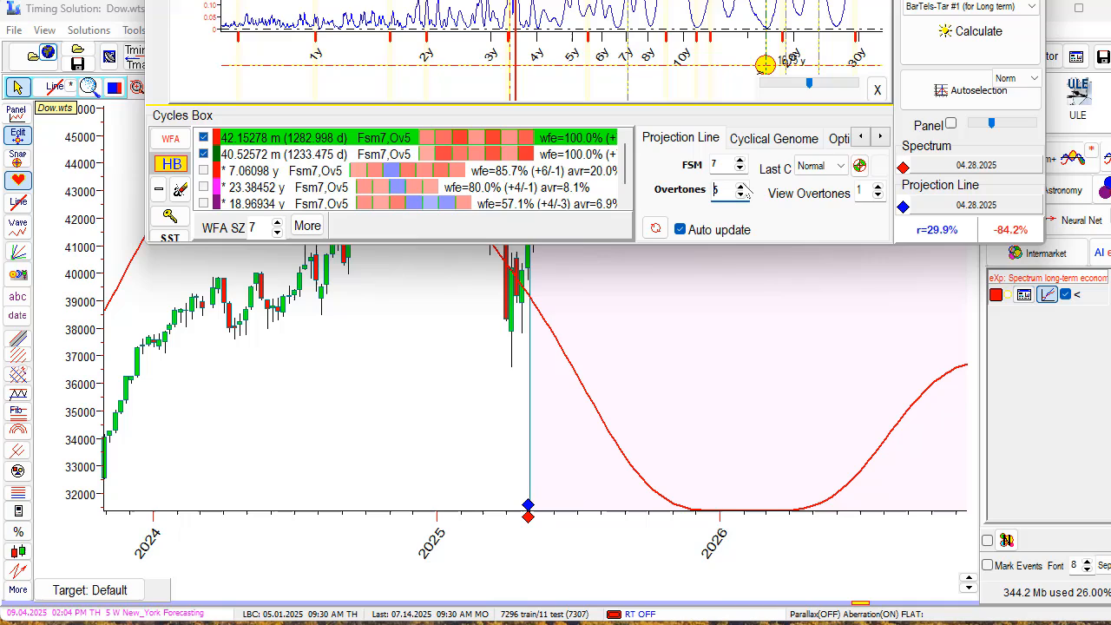
pyautogui.moveTo(734, 189)
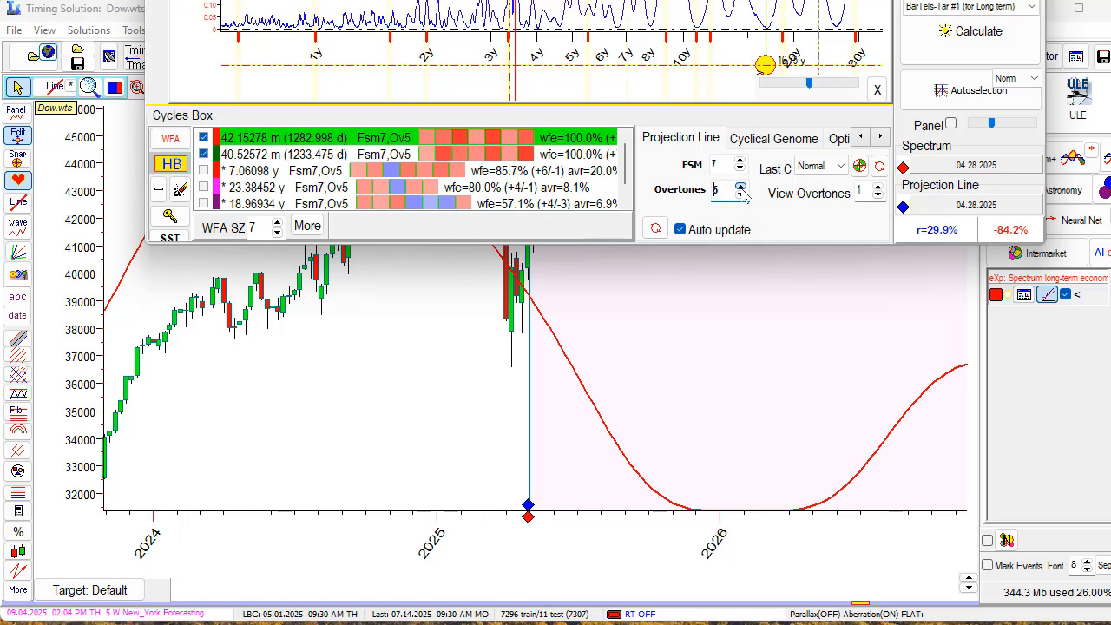
pyautogui.click(739, 188)
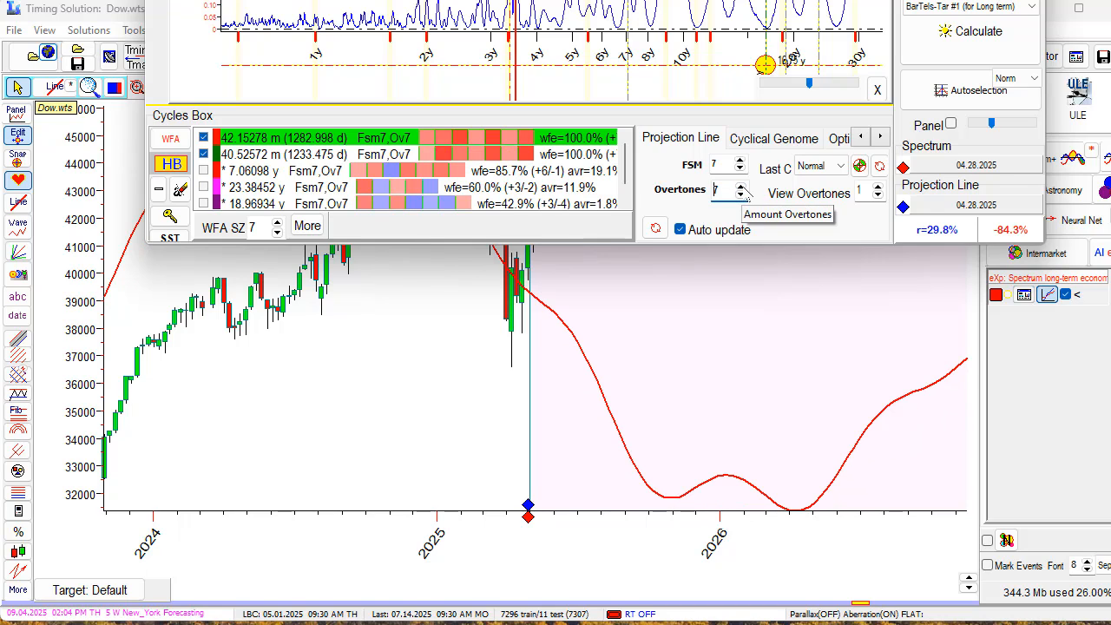
pyautogui.click(739, 185)
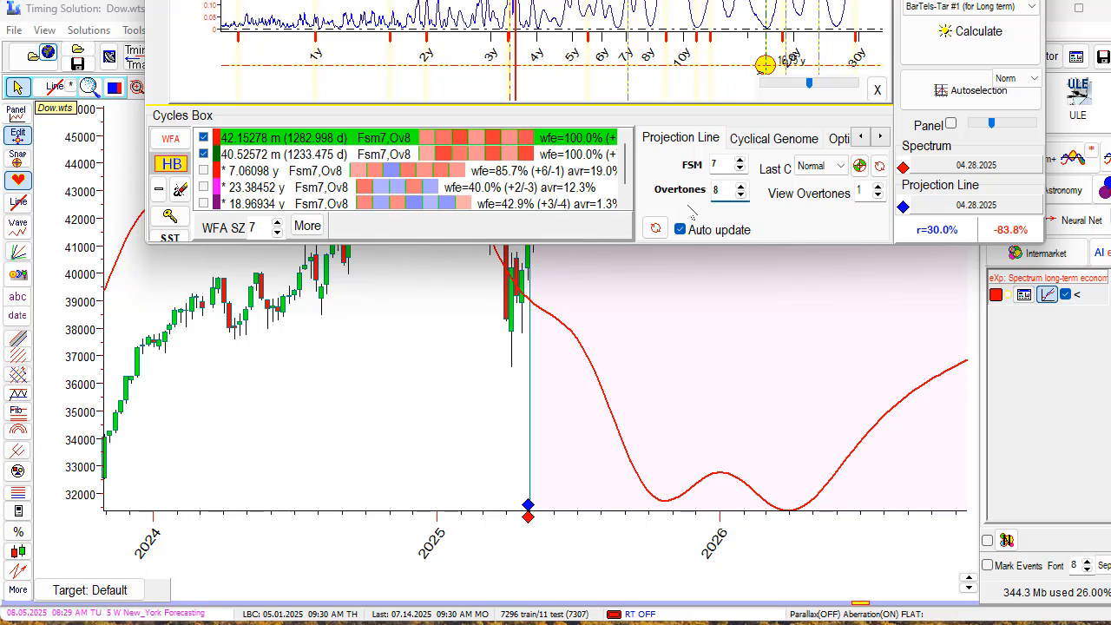
pyautogui.click(739, 186)
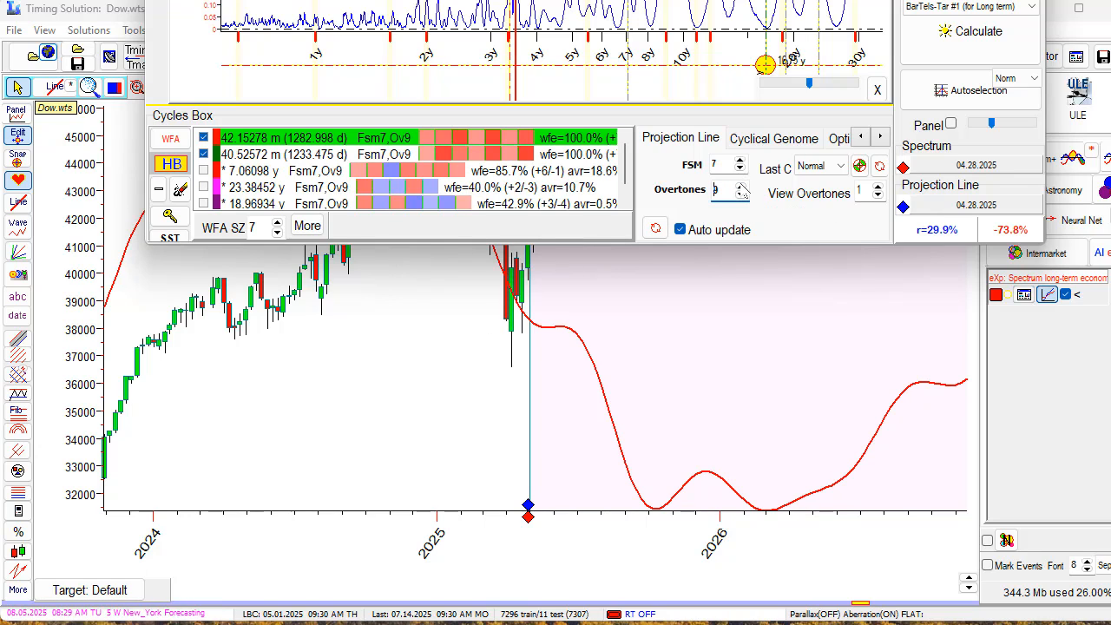
pyautogui.click(743, 184)
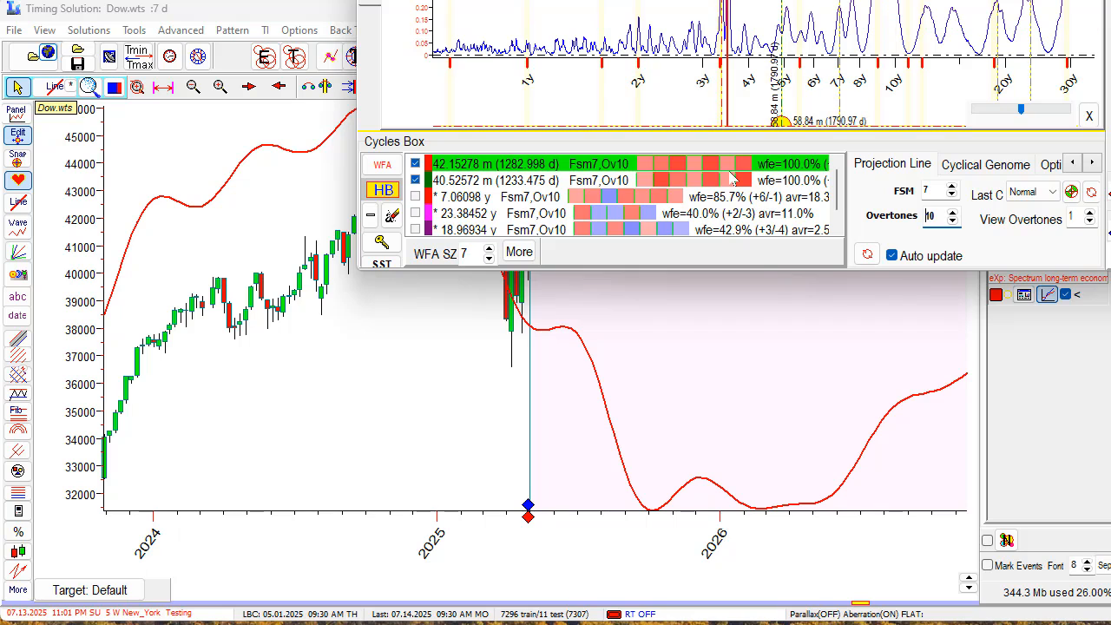
pyautogui.moveTo(872, 193)
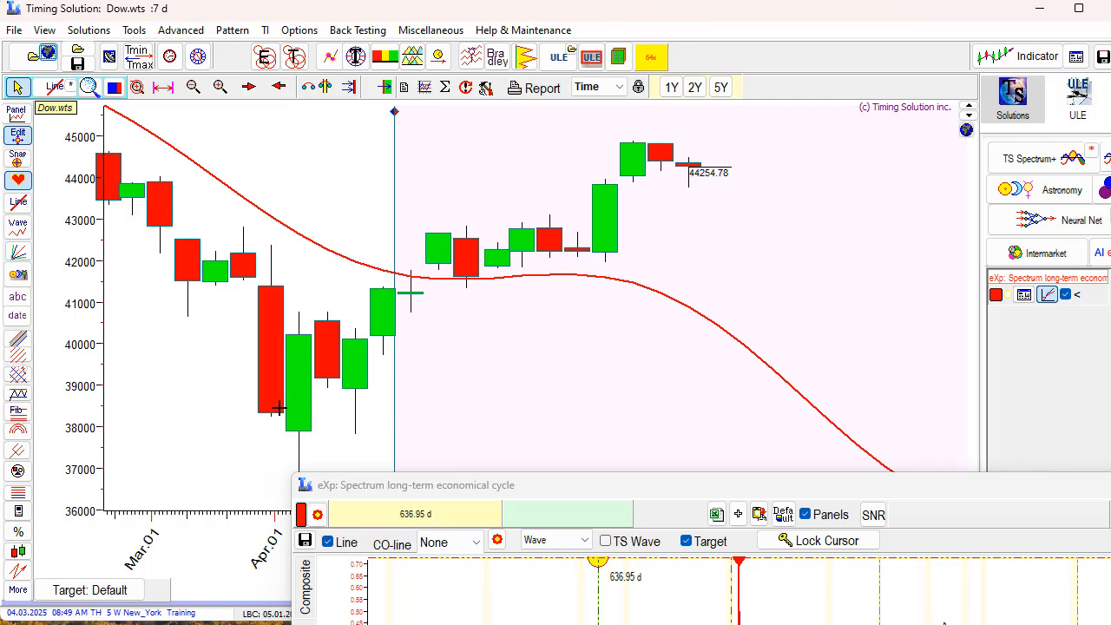
pyautogui.moveTo(664, 213)
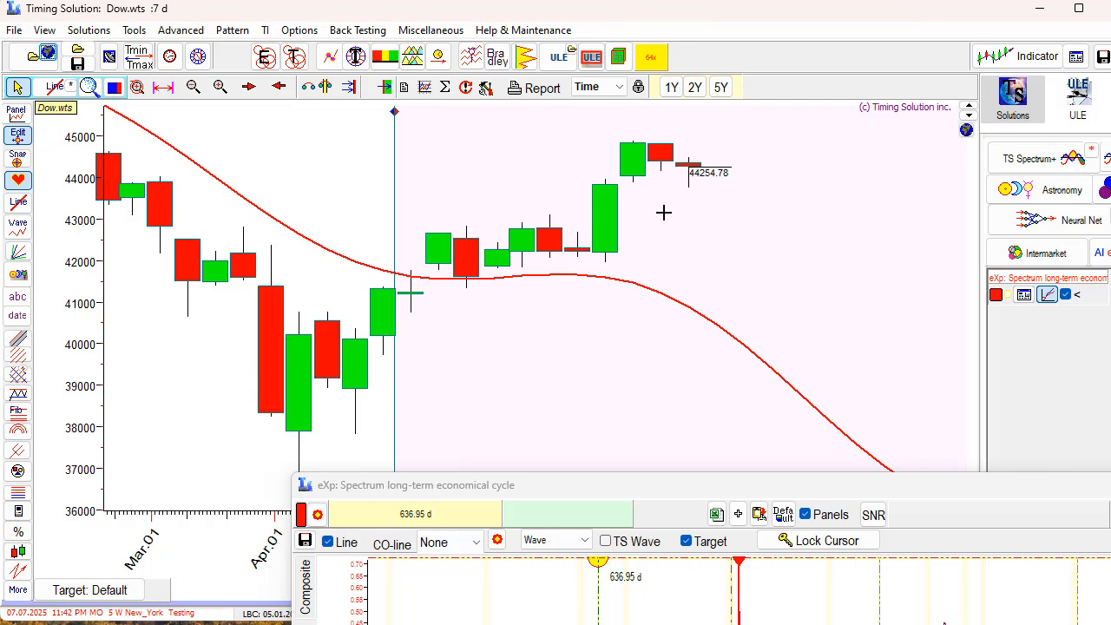
pyautogui.moveTo(668, 221)
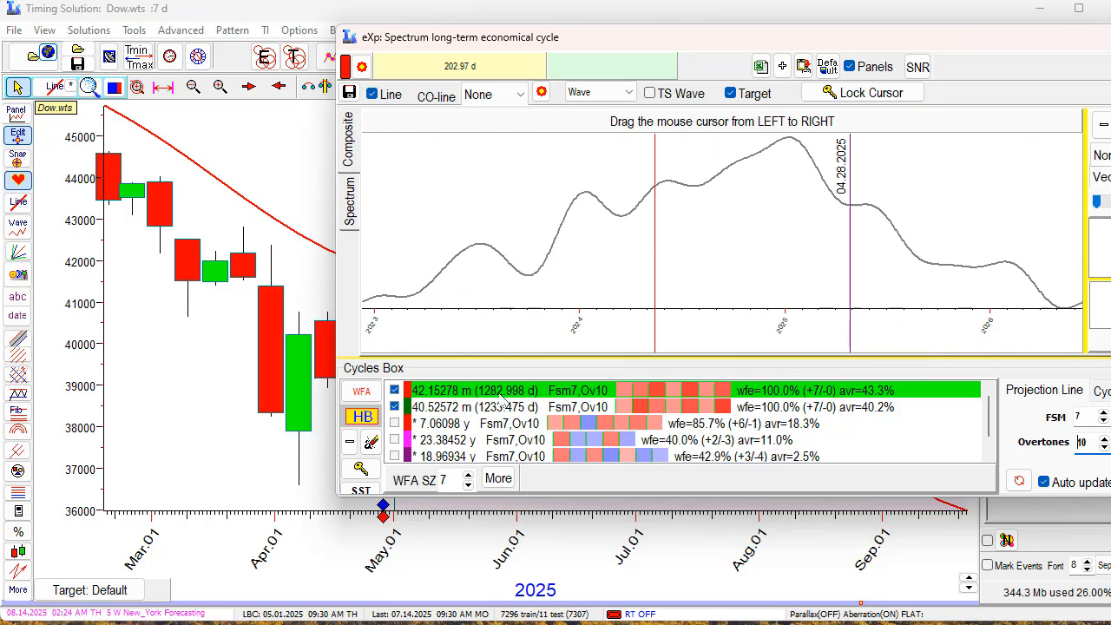
pyautogui.moveTo(519, 294)
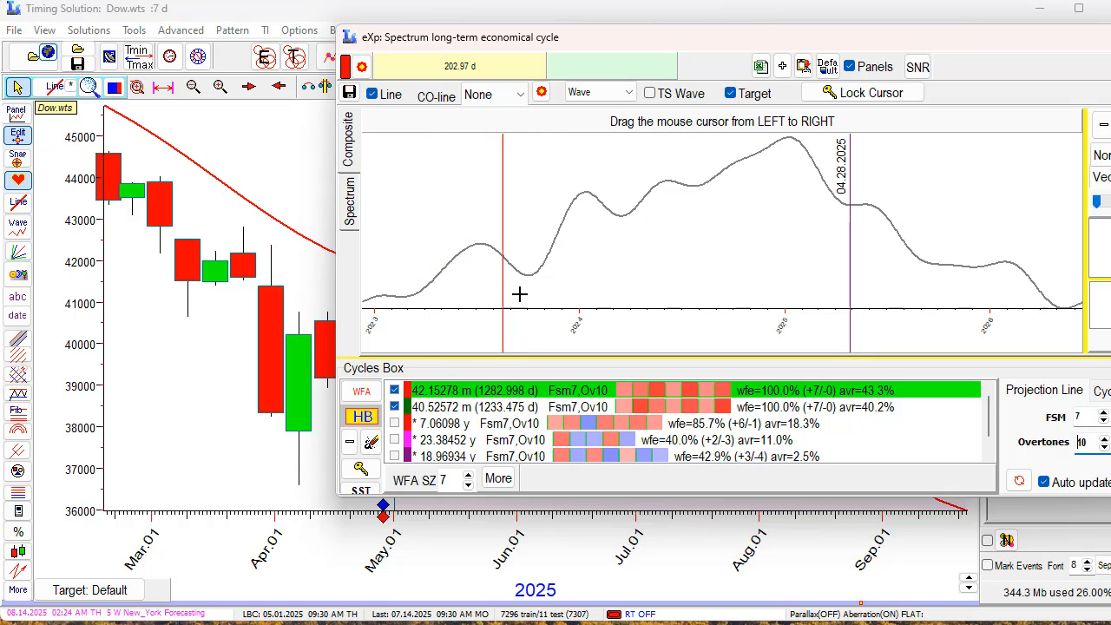
pyautogui.moveTo(860, 305)
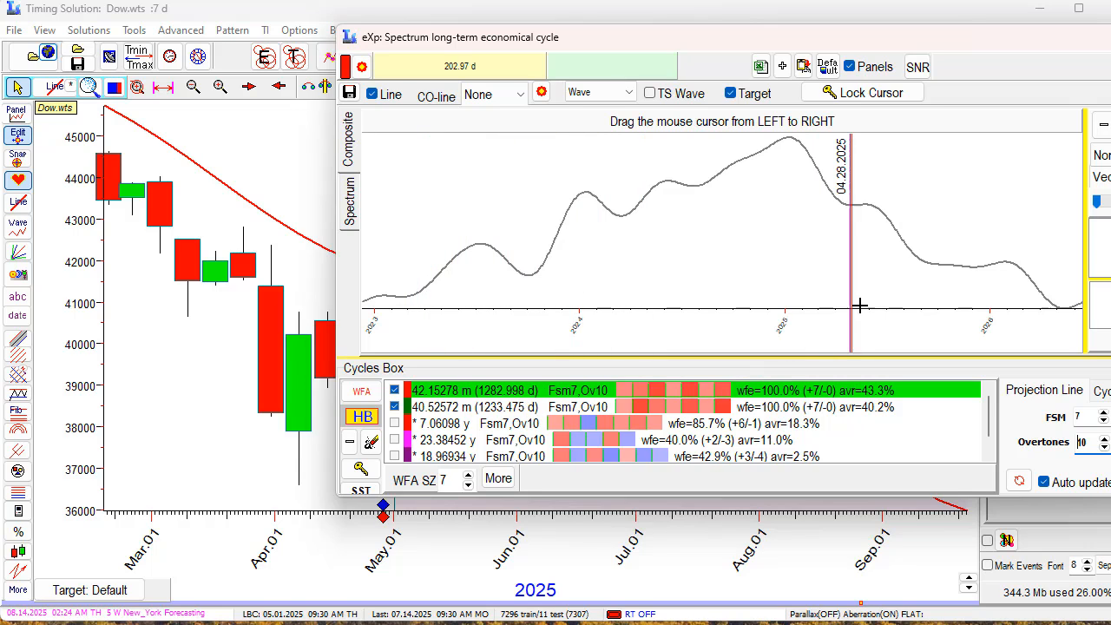
pyautogui.moveTo(820, 317)
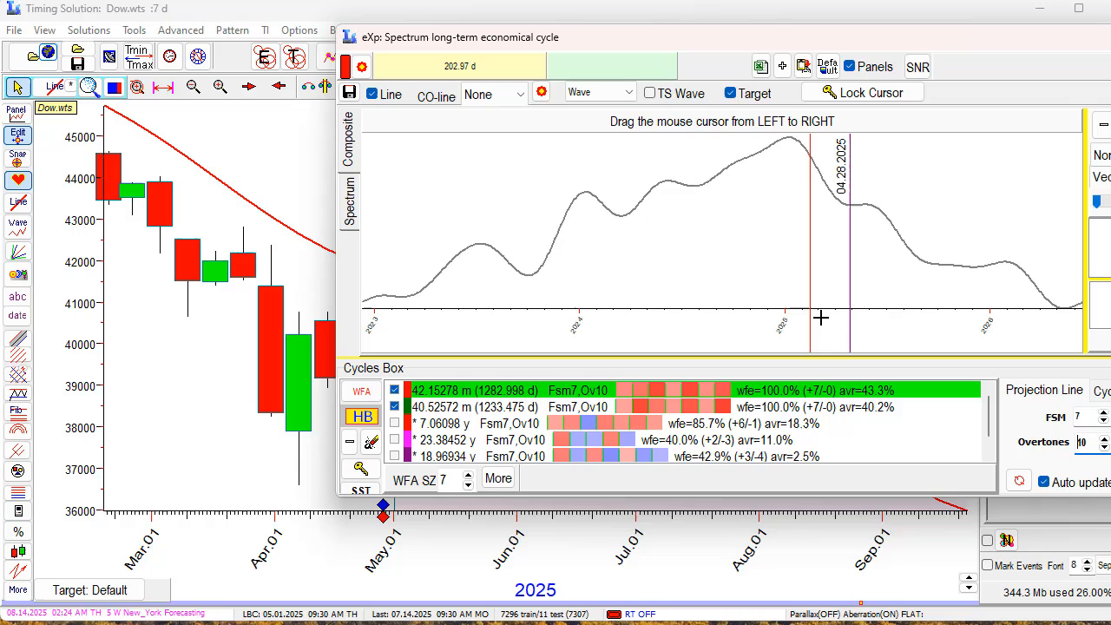
# Step: Bring the main Dow chart to the front to compare spring 2025 candles with the projection
pyautogui.click(861, 92)
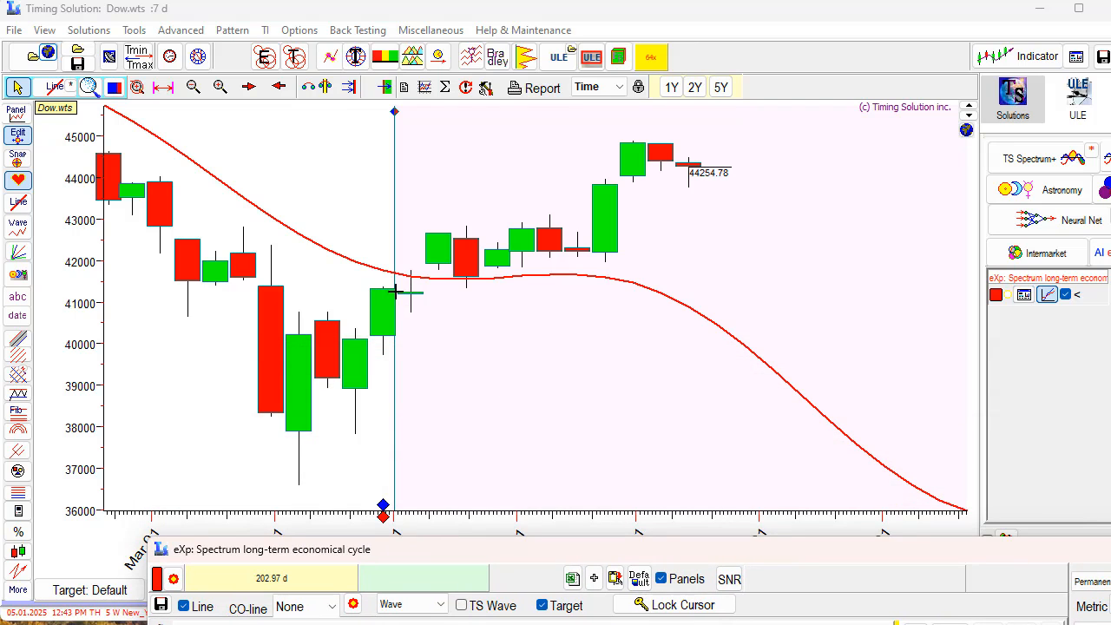
pyautogui.moveTo(374, 319)
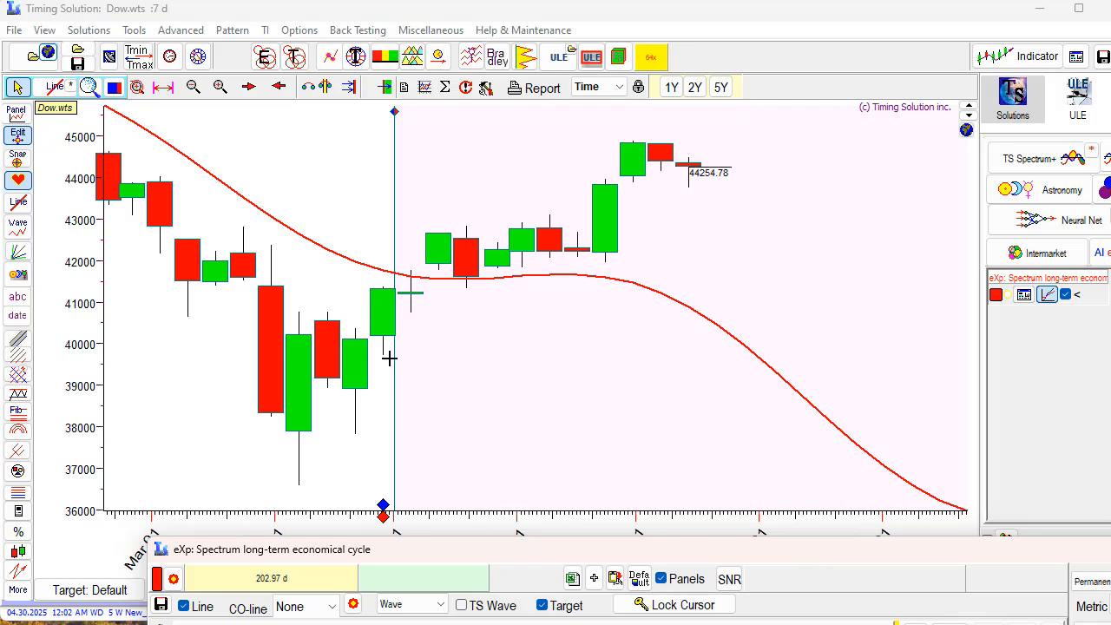
pyautogui.moveTo(484, 309)
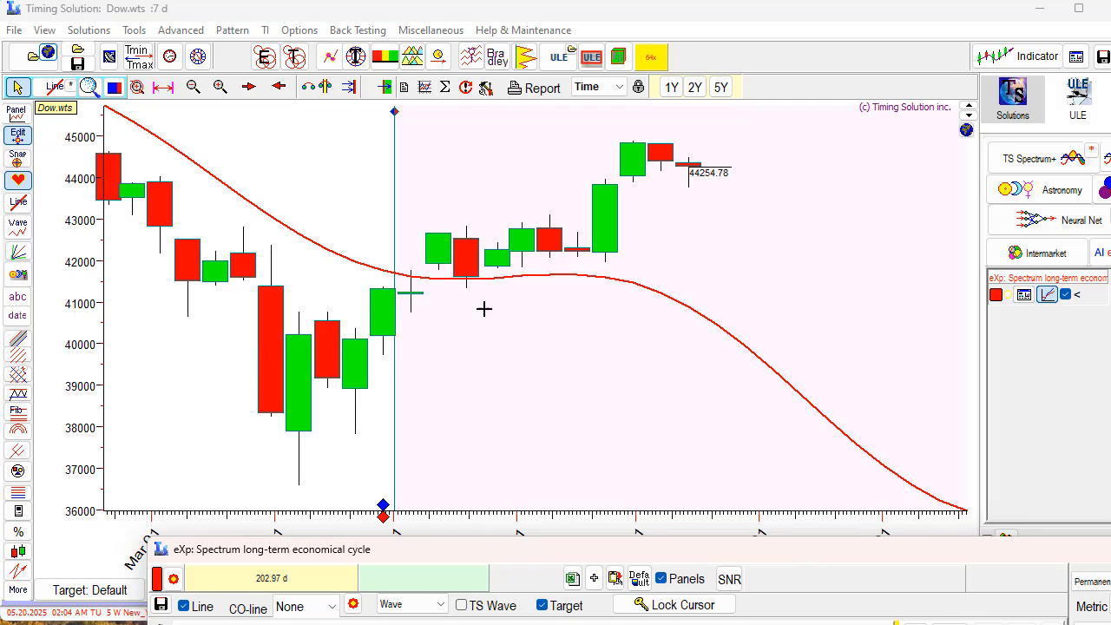
pyautogui.moveTo(697, 228)
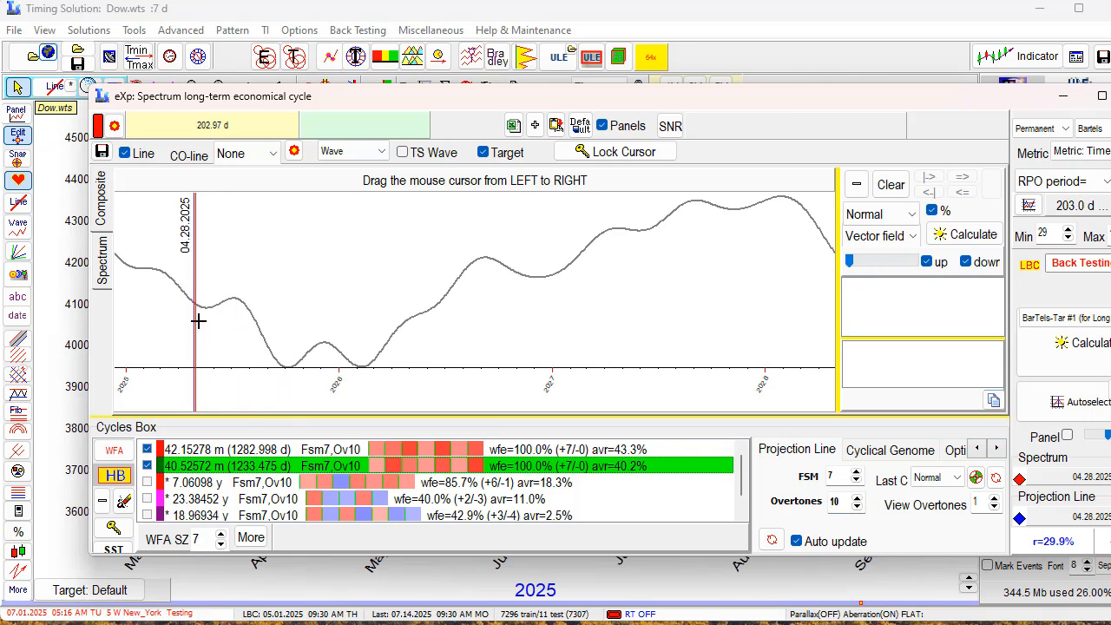
pyautogui.moveTo(228, 322)
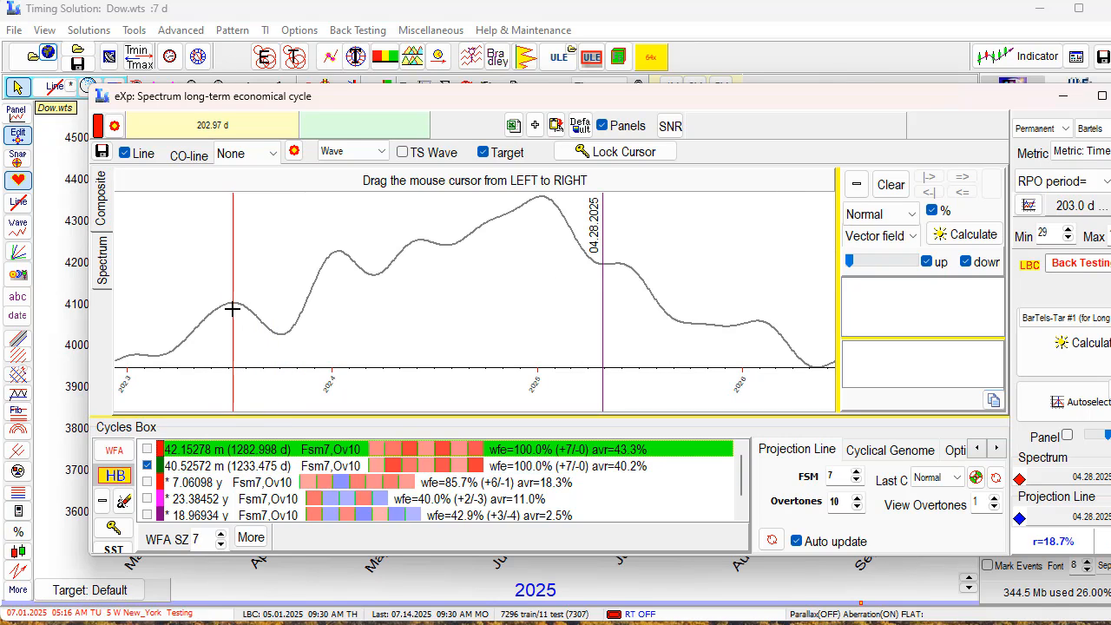
pyautogui.moveTo(291, 337)
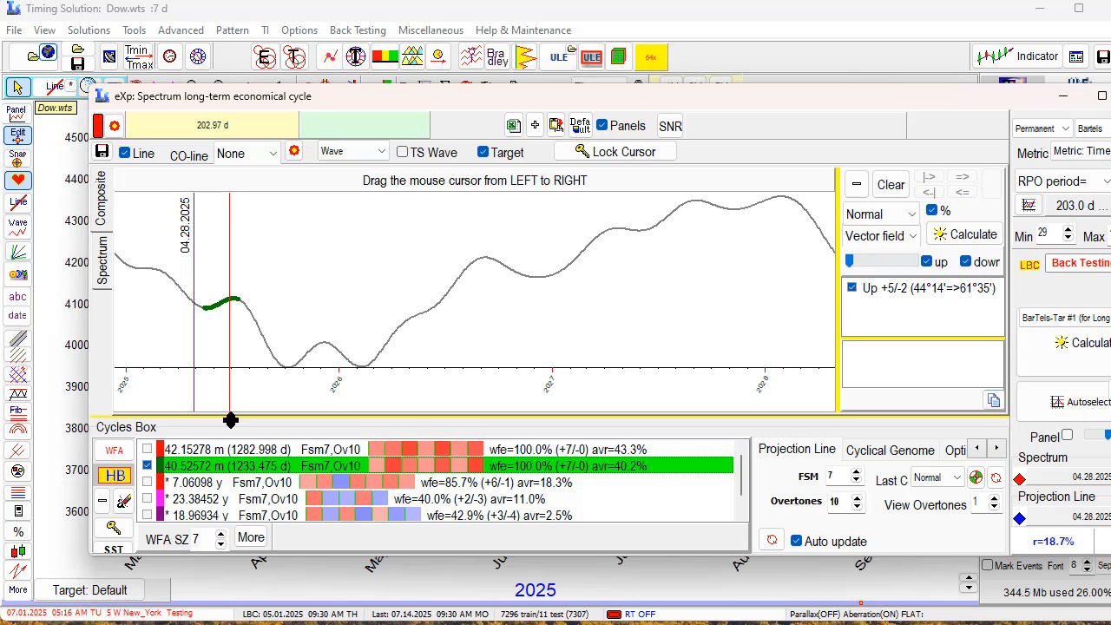
pyautogui.moveTo(212, 381)
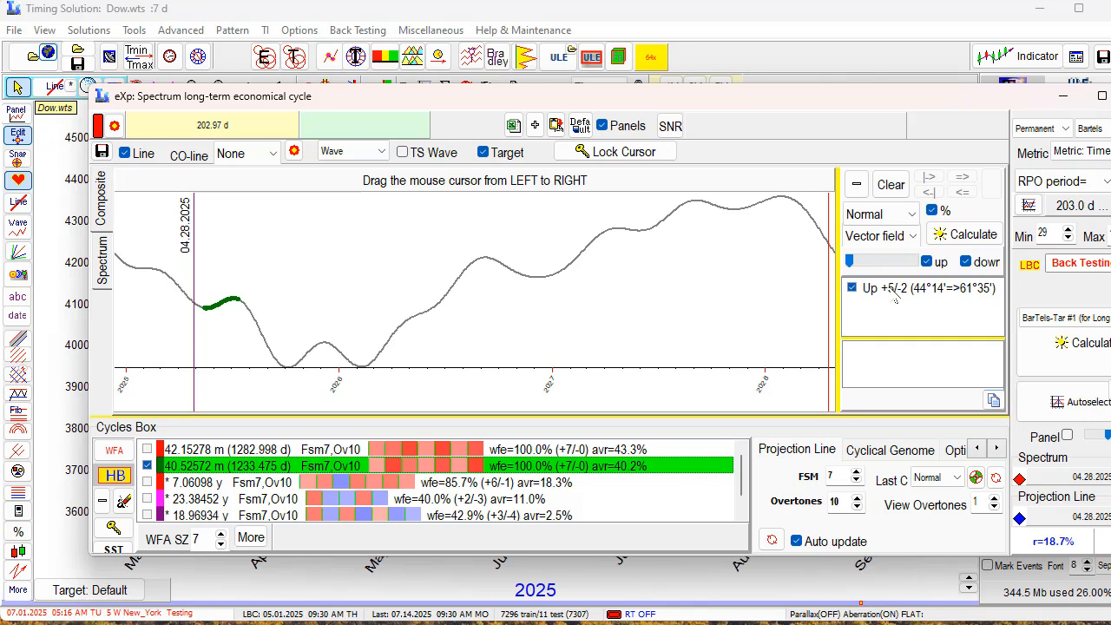
# Step: List the Up +5/-2 zone's historical date ranges and its median rise of about 1.7%
pyautogui.click(924, 287)
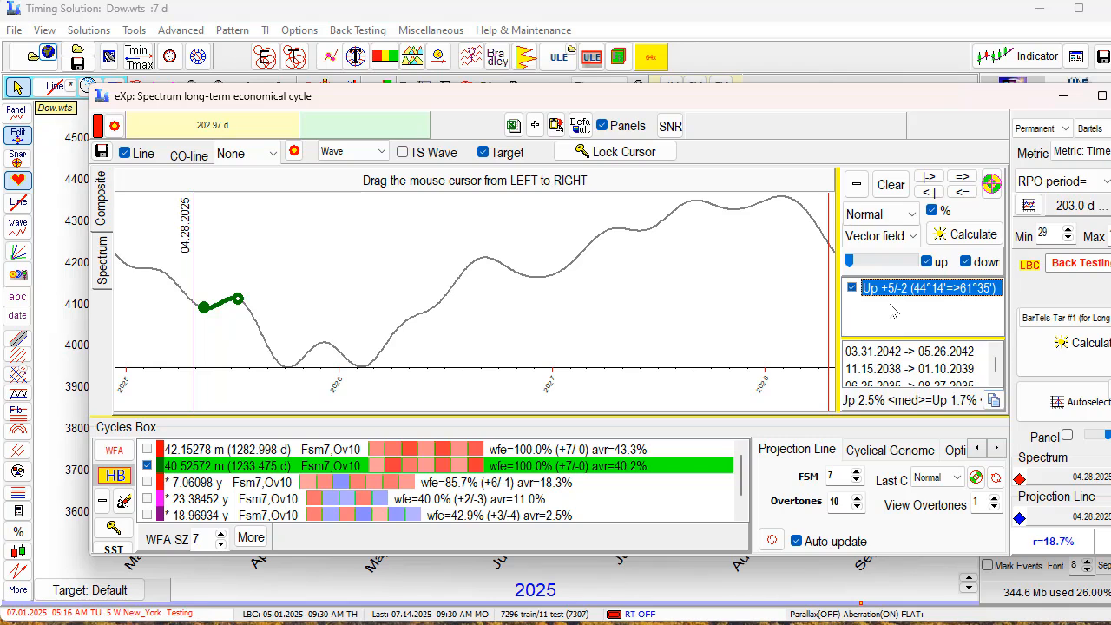
pyautogui.moveTo(863, 295)
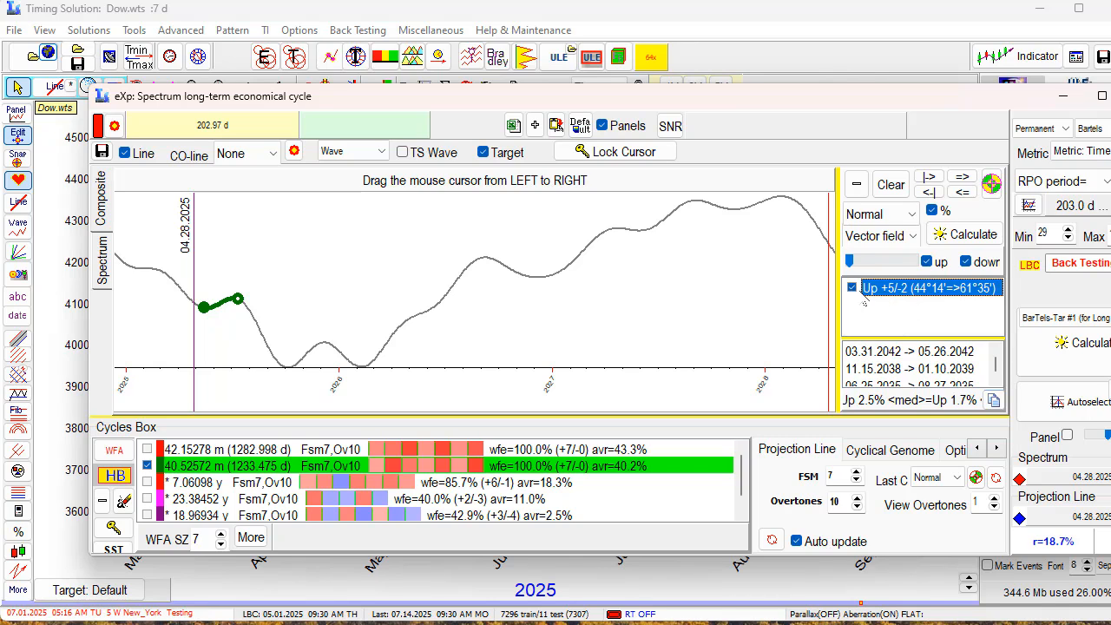
pyautogui.moveTo(291, 336)
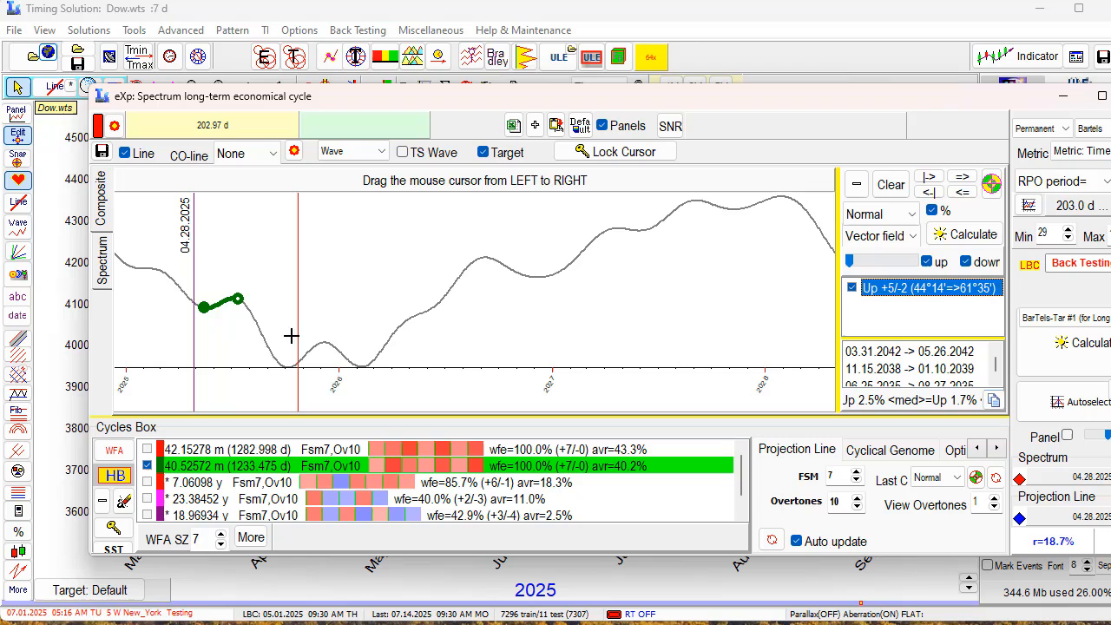
pyautogui.moveTo(225, 332)
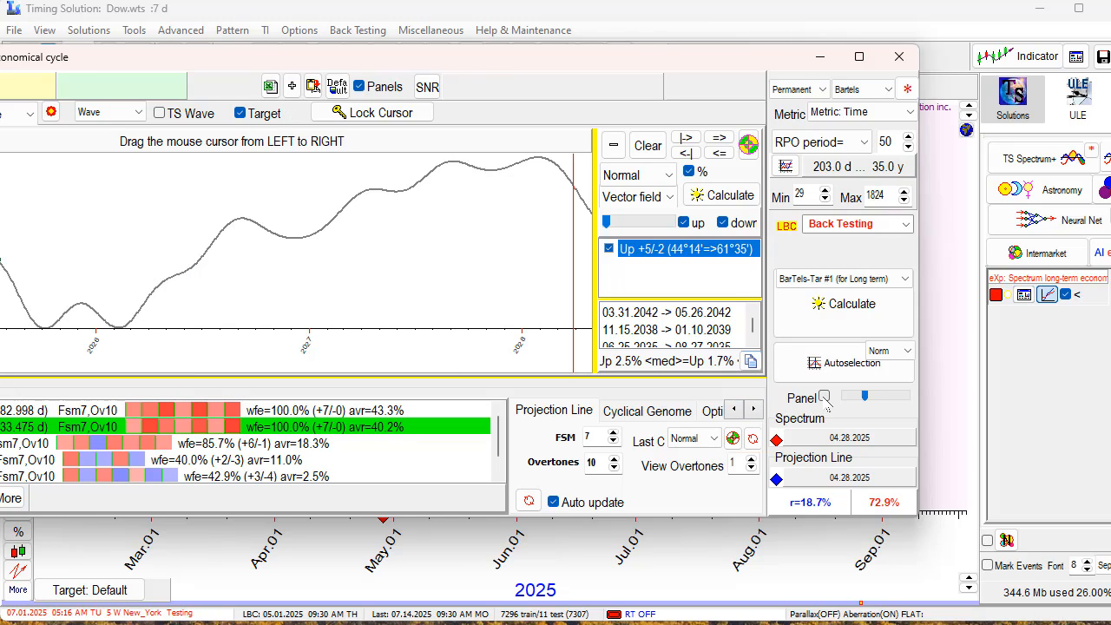
# Step: Show the projection in a panel below the Dow candles and remove the extra teal line
pyautogui.click(823, 395)
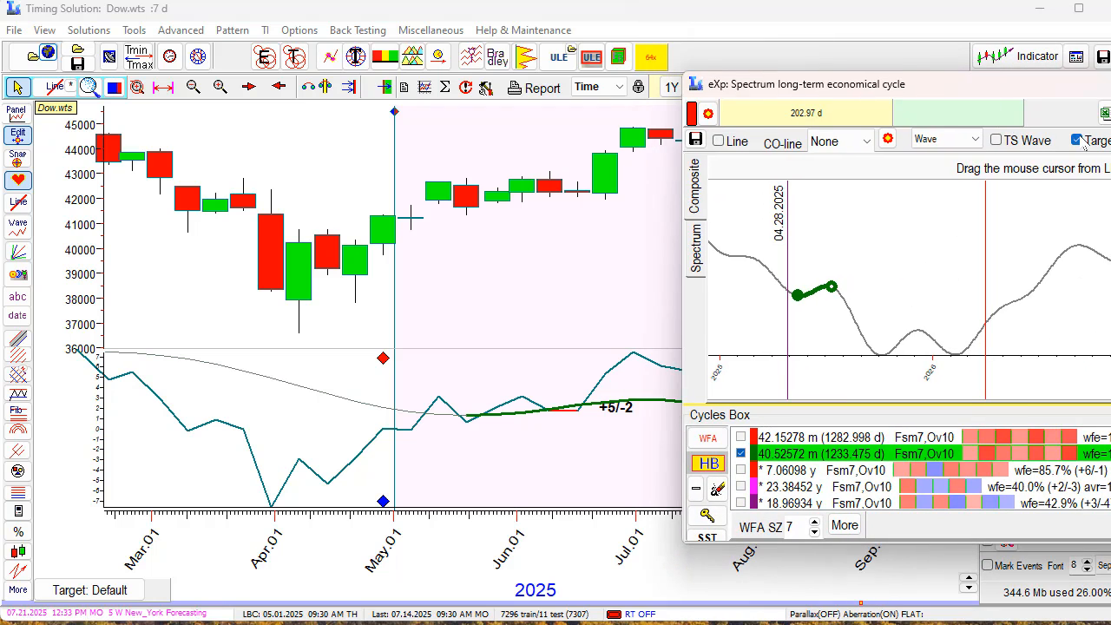
pyautogui.click(1076, 140)
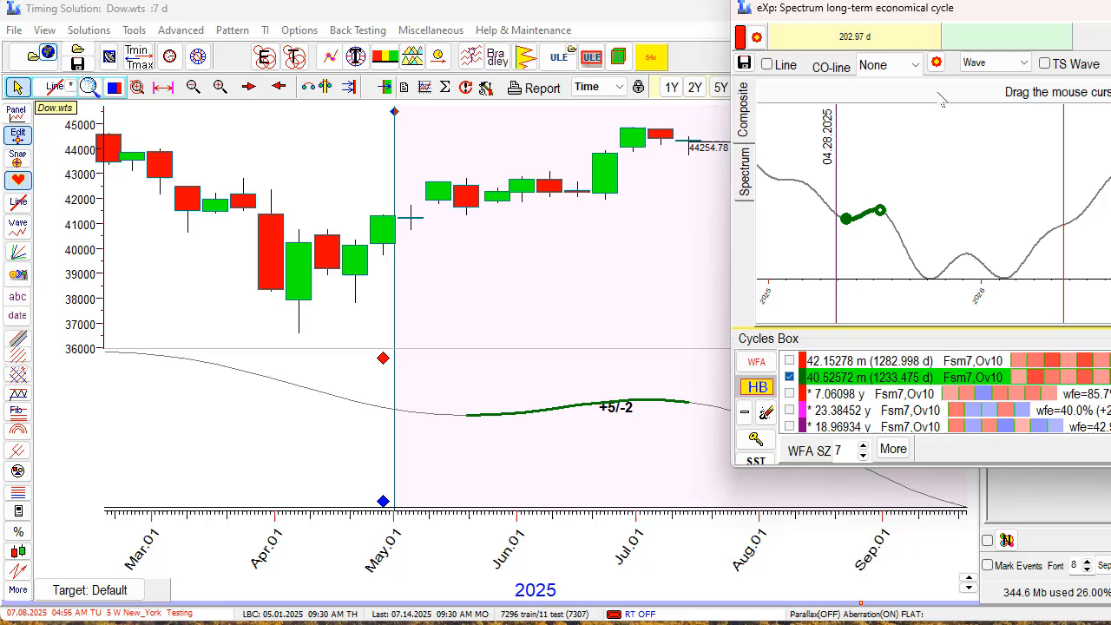
pyautogui.moveTo(699, 405)
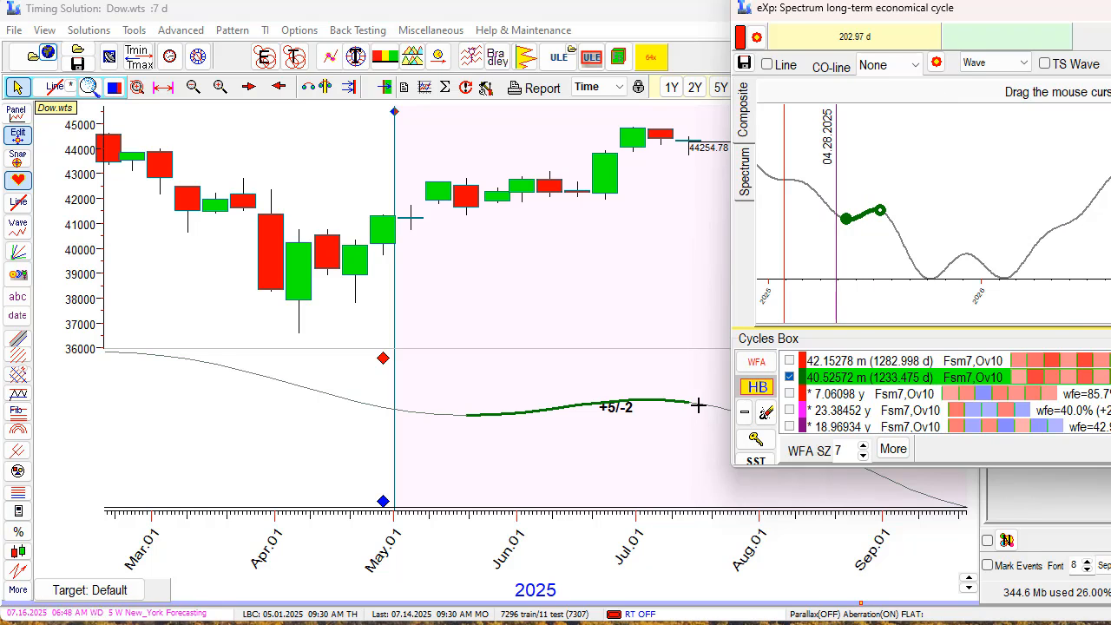
pyautogui.moveTo(593, 406)
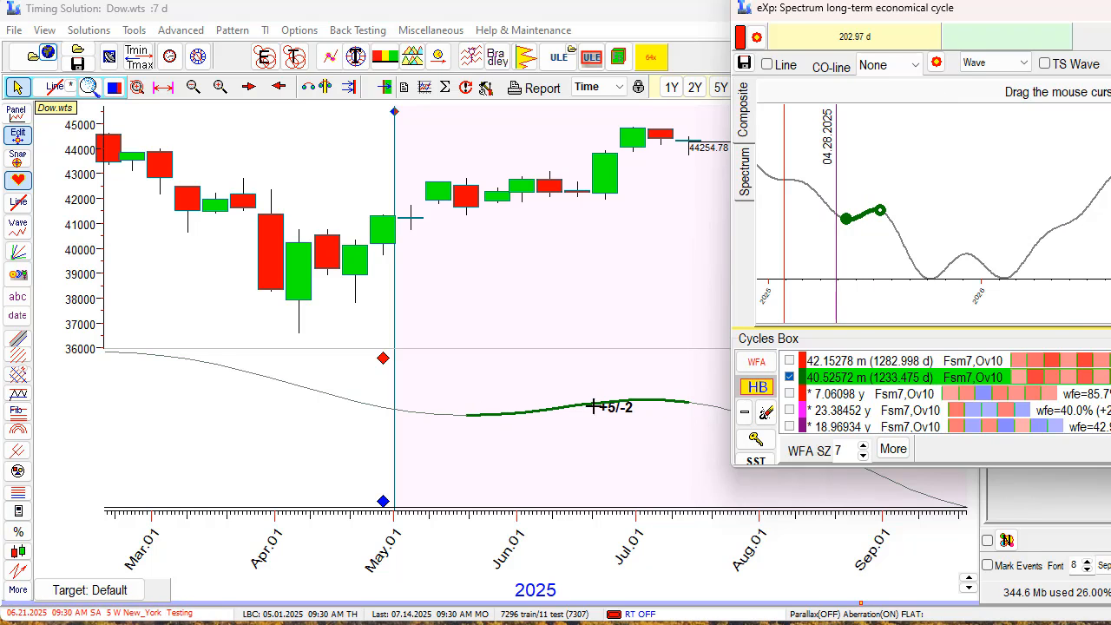
pyautogui.moveTo(570, 409)
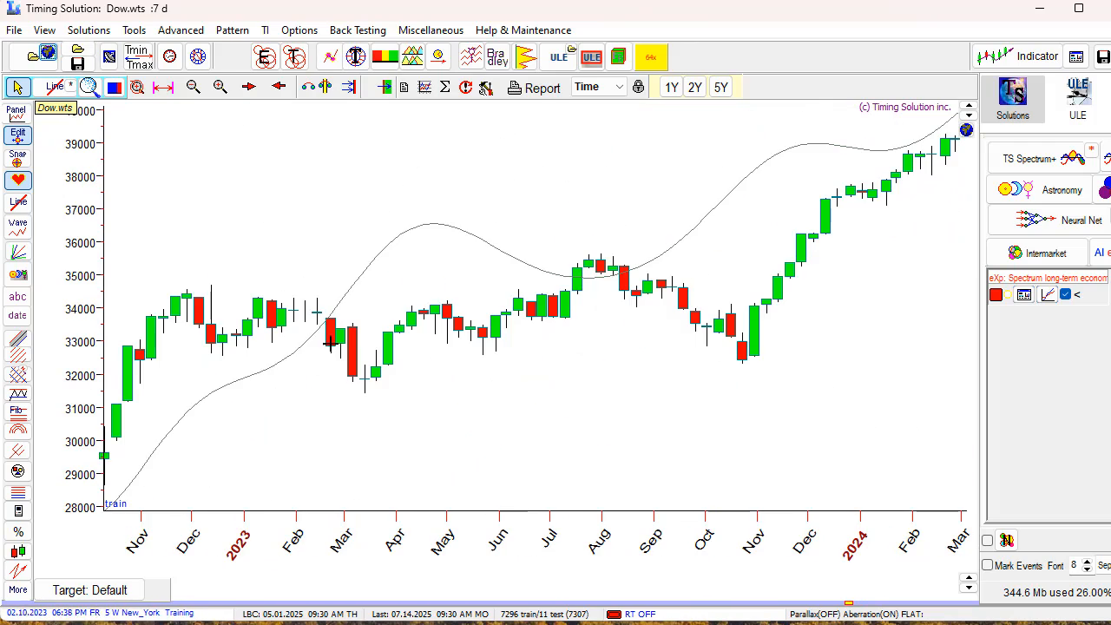
# Step: Scroll the chart back to 2021–2023 to inspect the February 2022 +5/-2 zone
pyautogui.hscroll(-3)
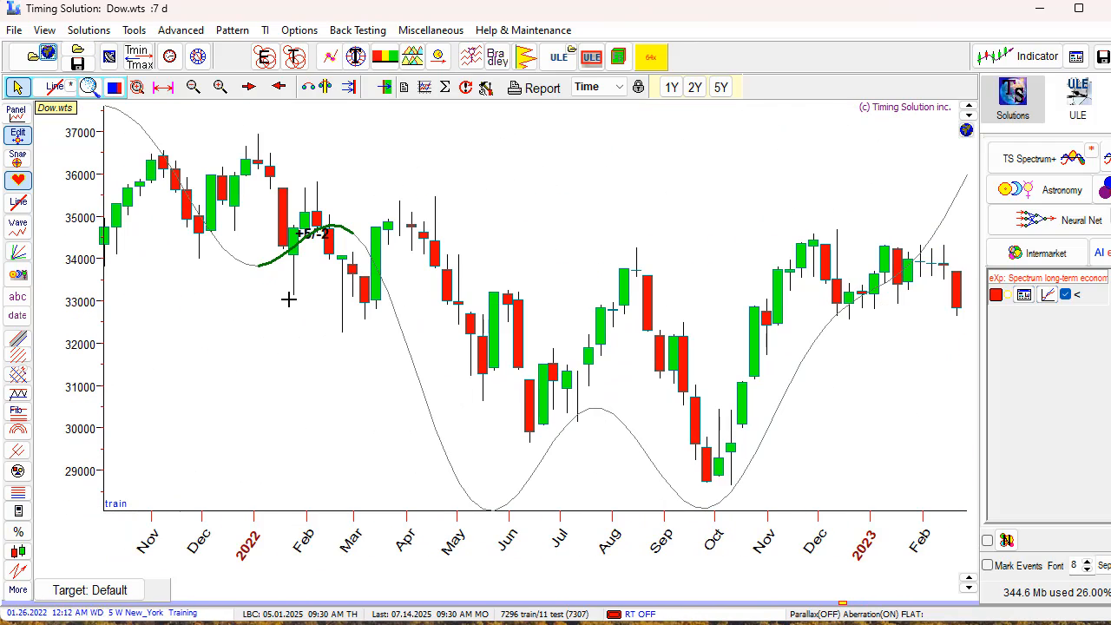
pyautogui.moveTo(260, 230)
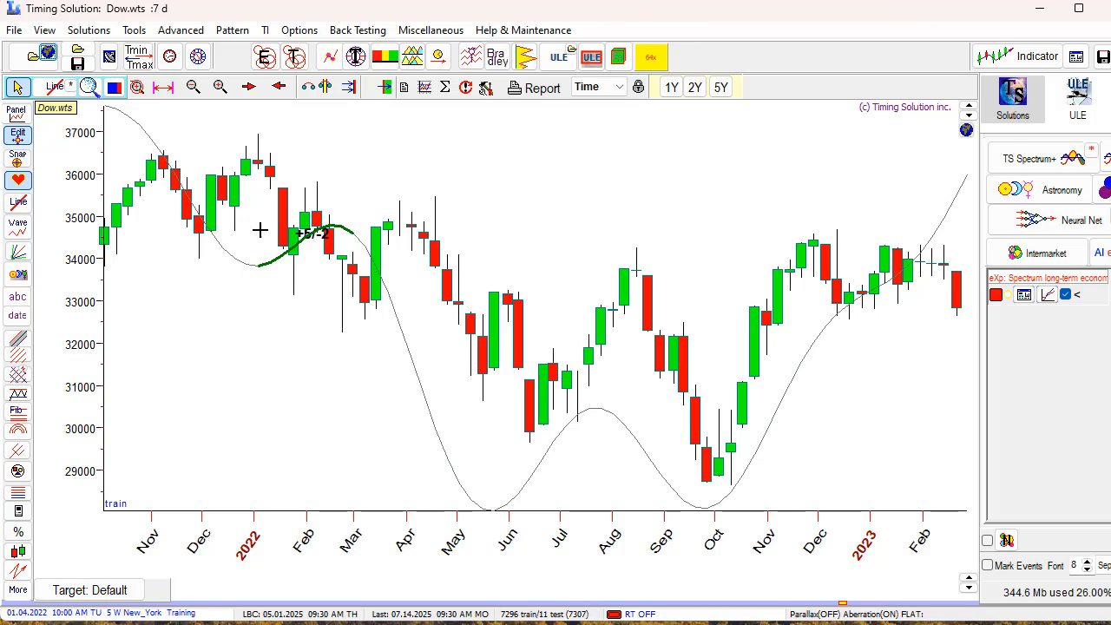
pyautogui.moveTo(242, 156)
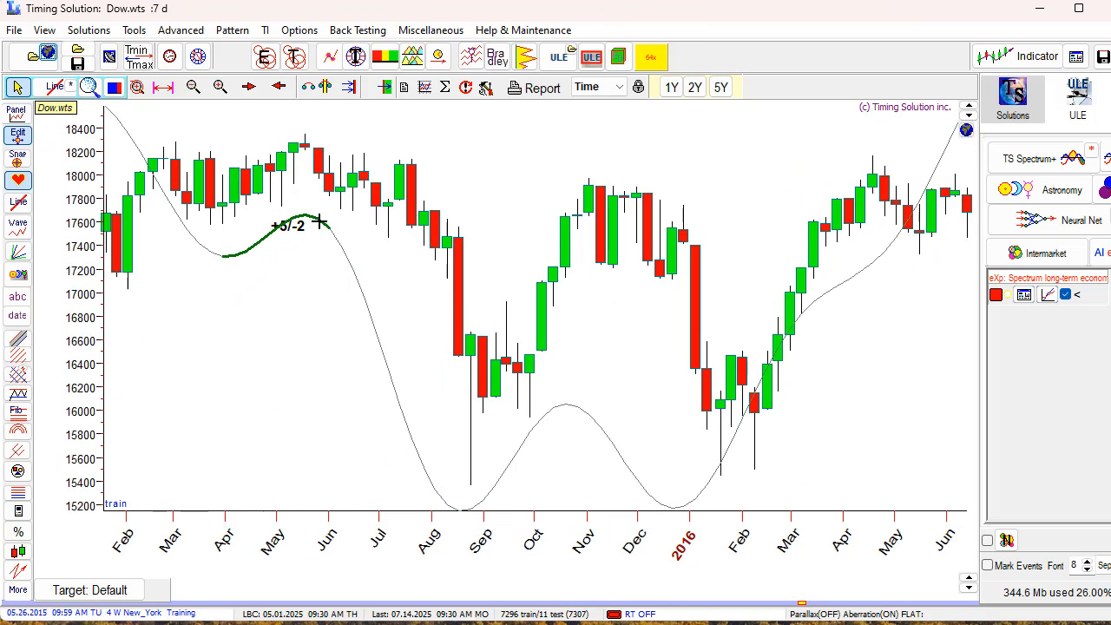
pyautogui.moveTo(254, 280)
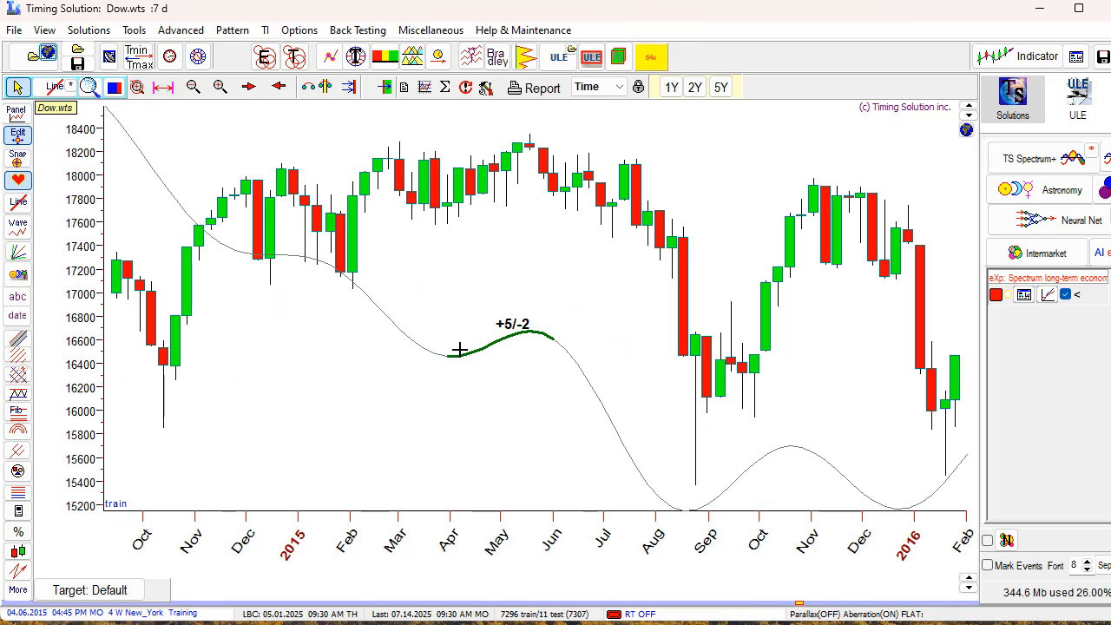
pyautogui.moveTo(455, 385)
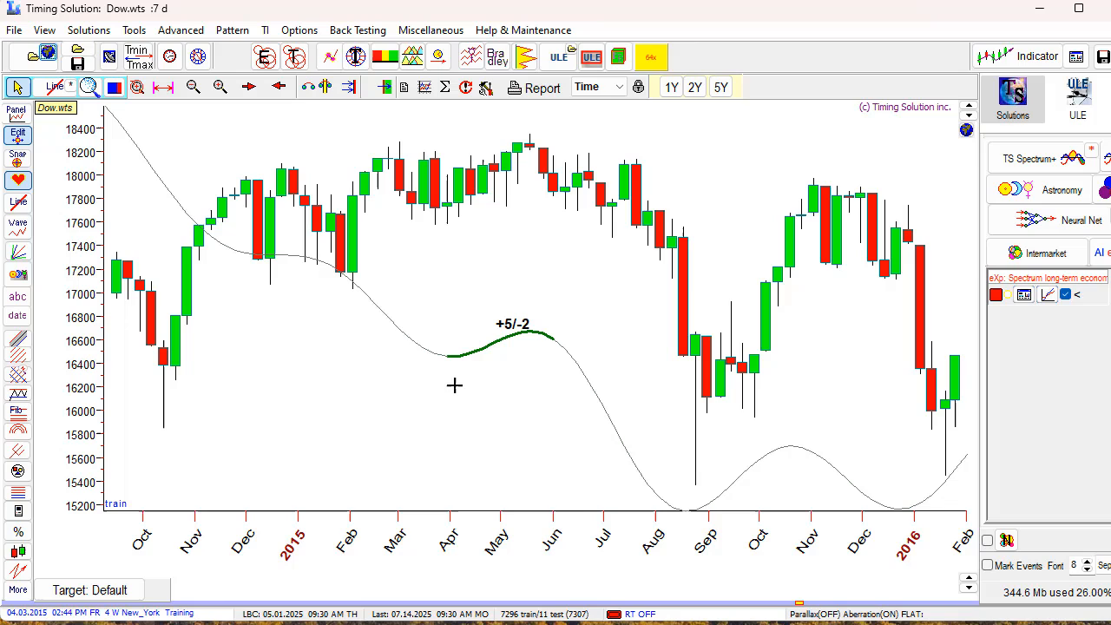
pyautogui.moveTo(556, 340)
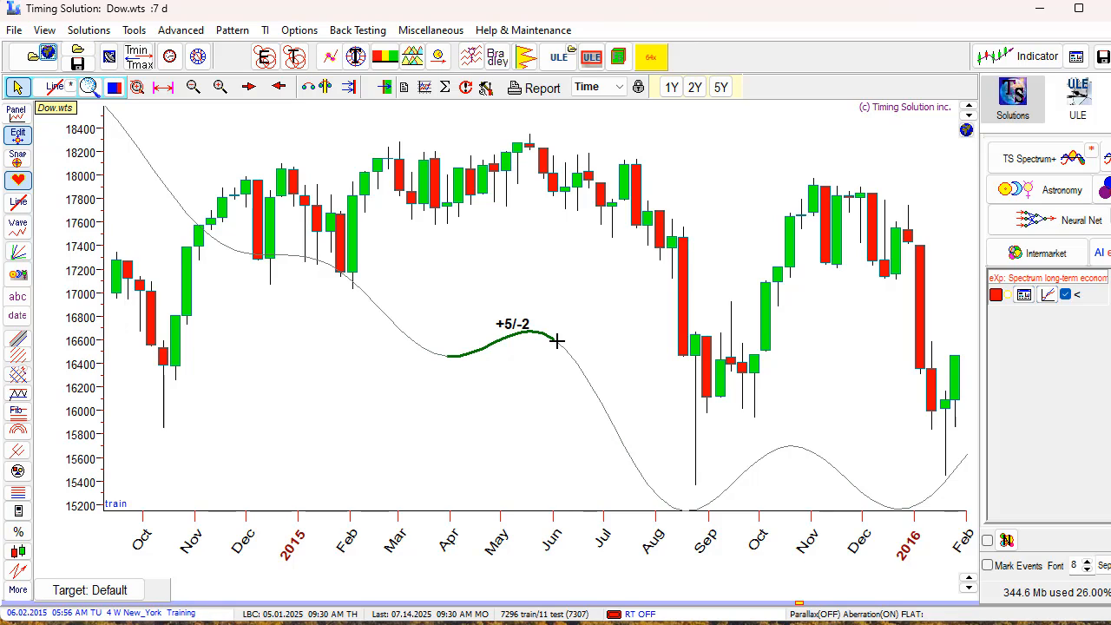
pyautogui.moveTo(509, 348)
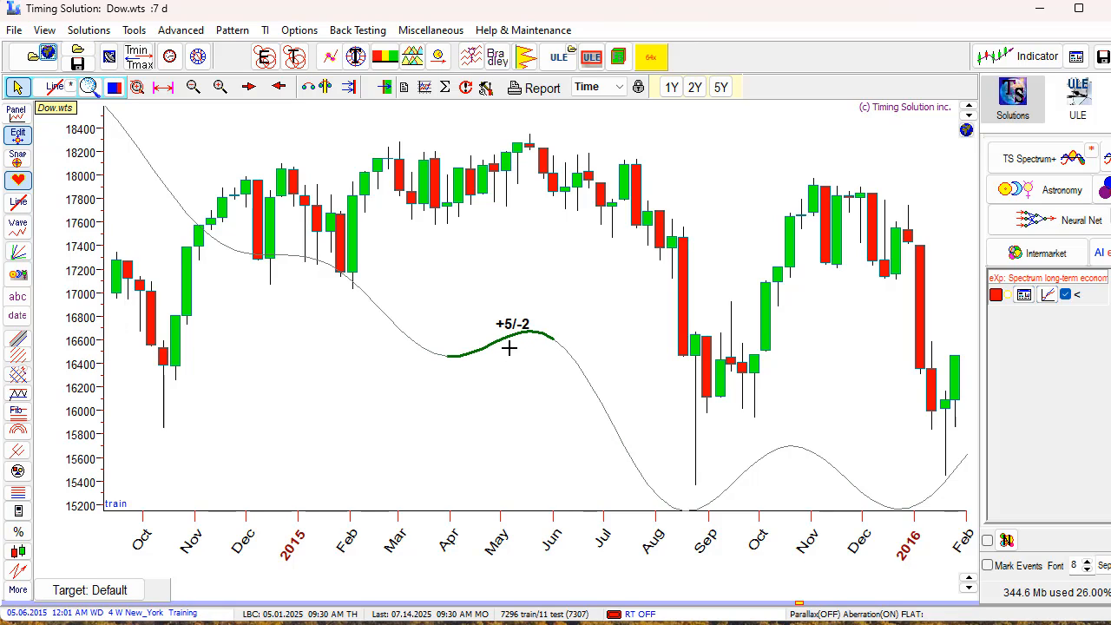
pyautogui.moveTo(536, 345)
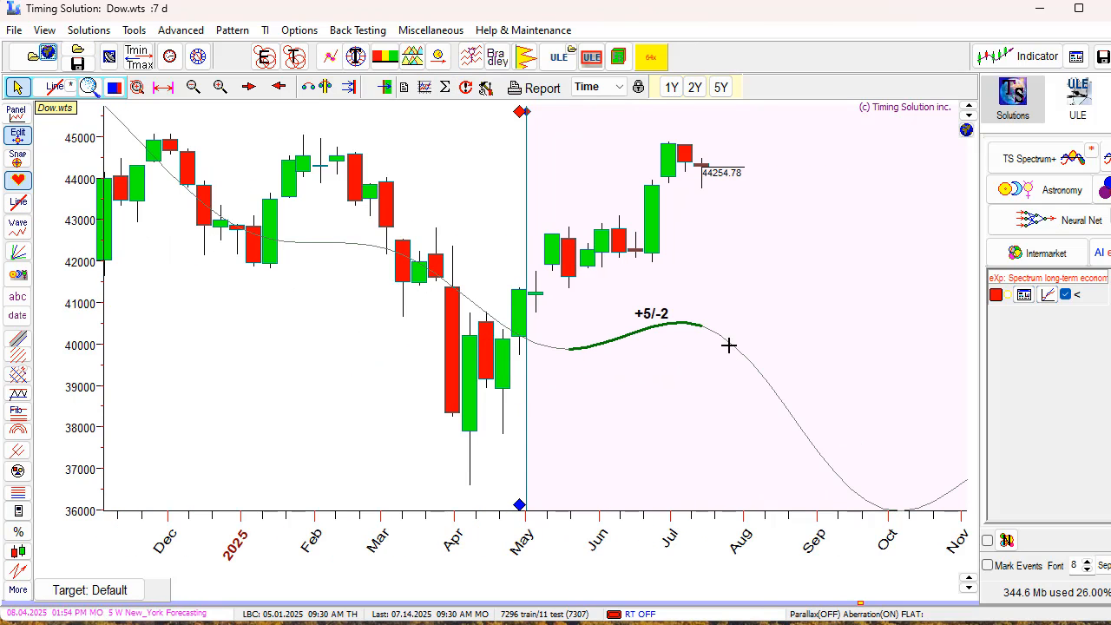
pyautogui.moveTo(711, 335)
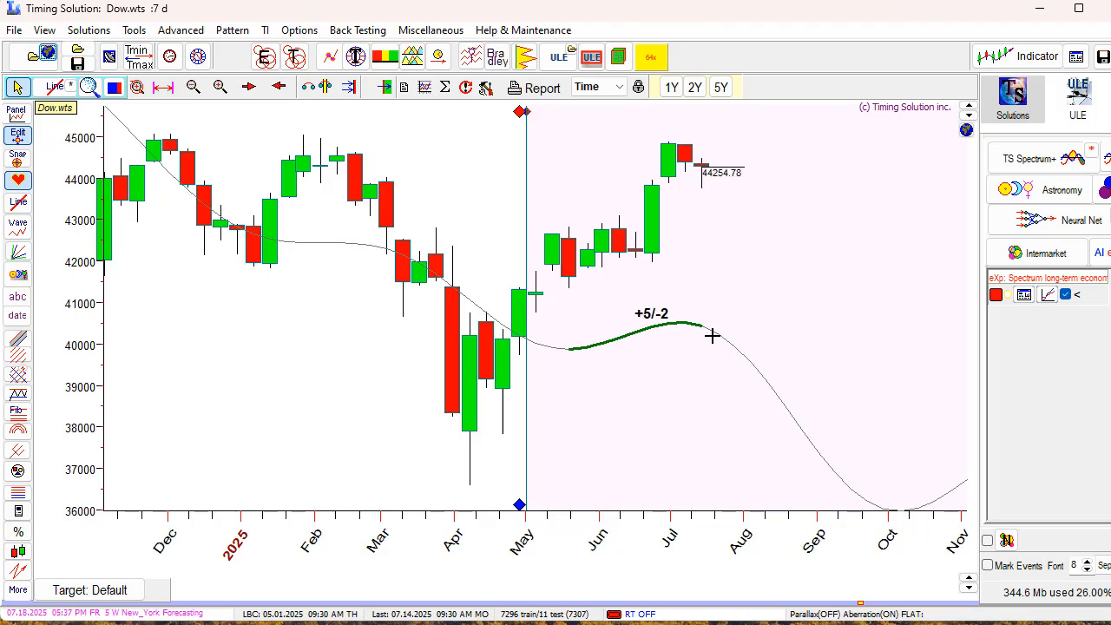